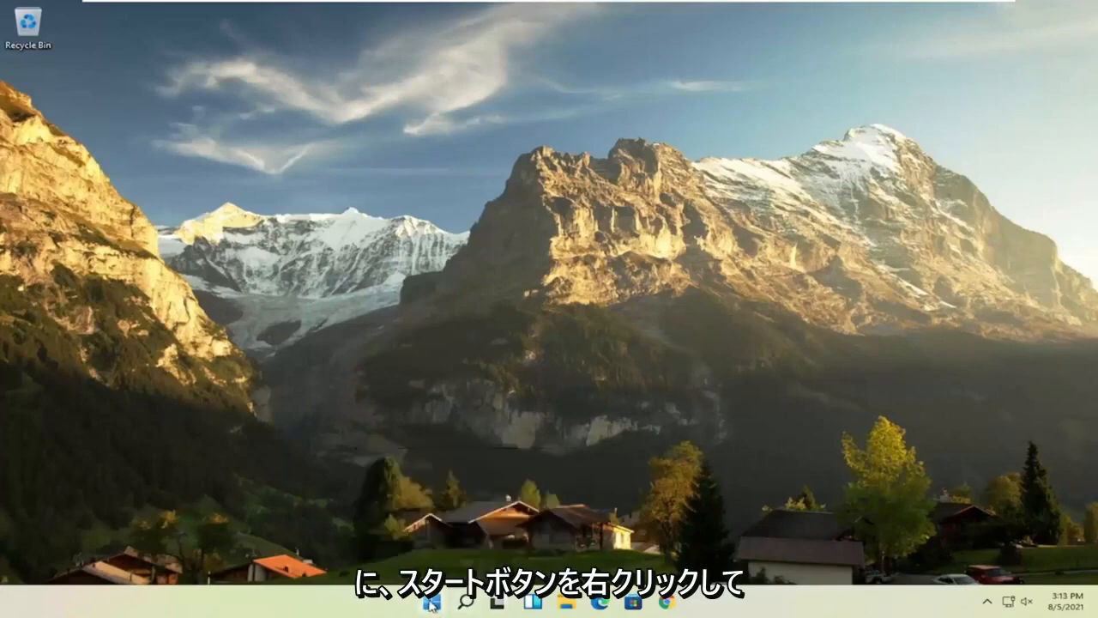
# Launch Task Manager from the Start button's right-click menu
pyautogui.rightClick(408, 605)
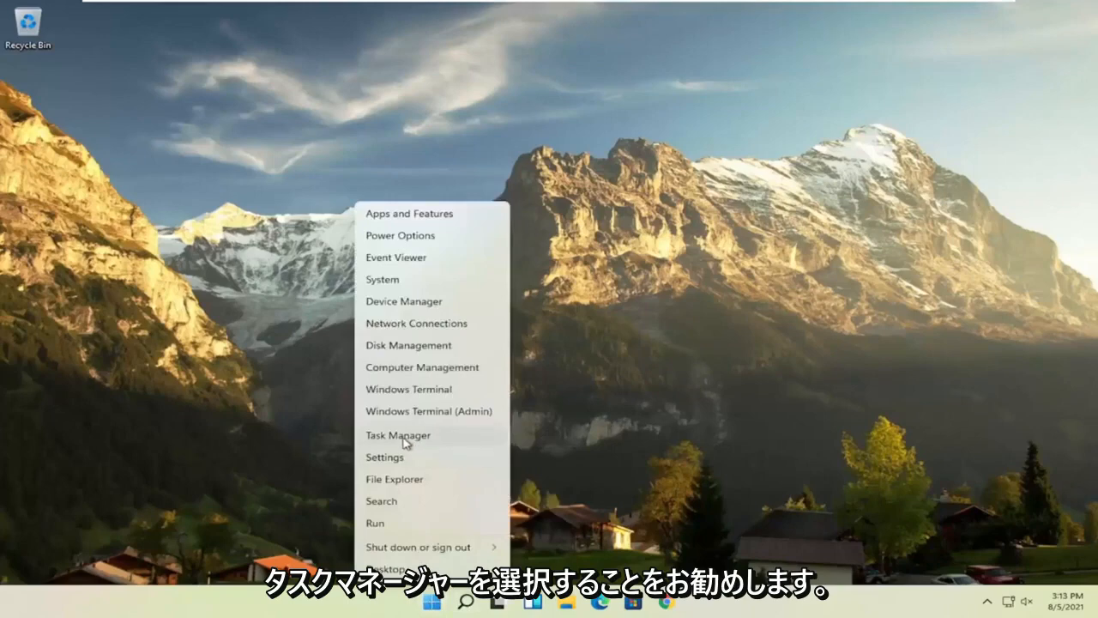
pyautogui.click(398, 435)
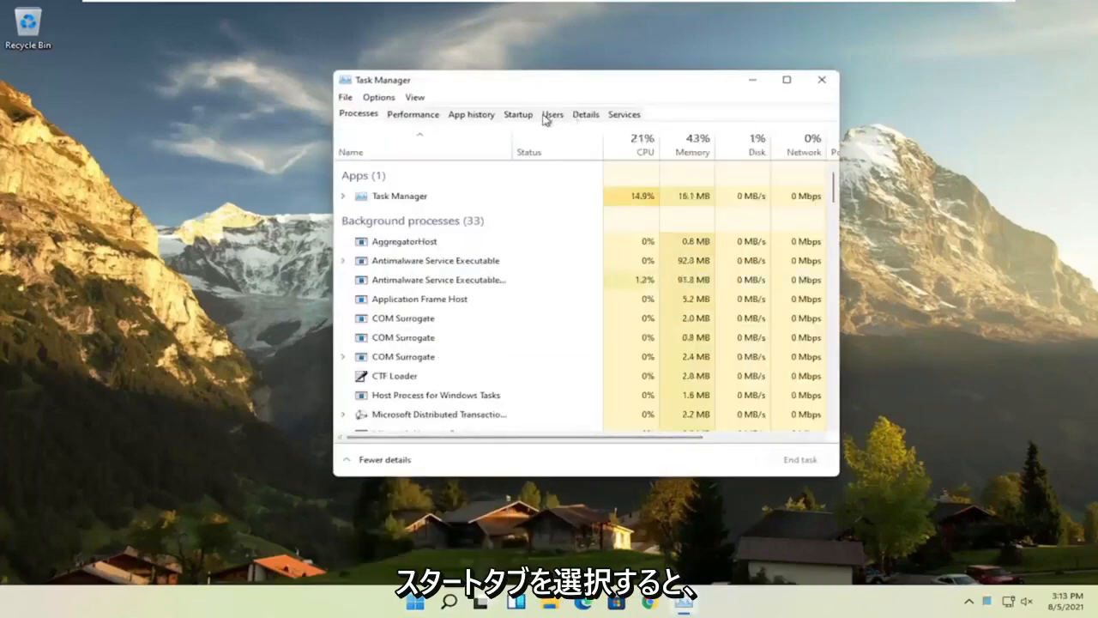
# Disable Microsoft OneDrive on the Startup tab, also selecting the VMware Tools and Cortana entries
pyautogui.click(517, 114)
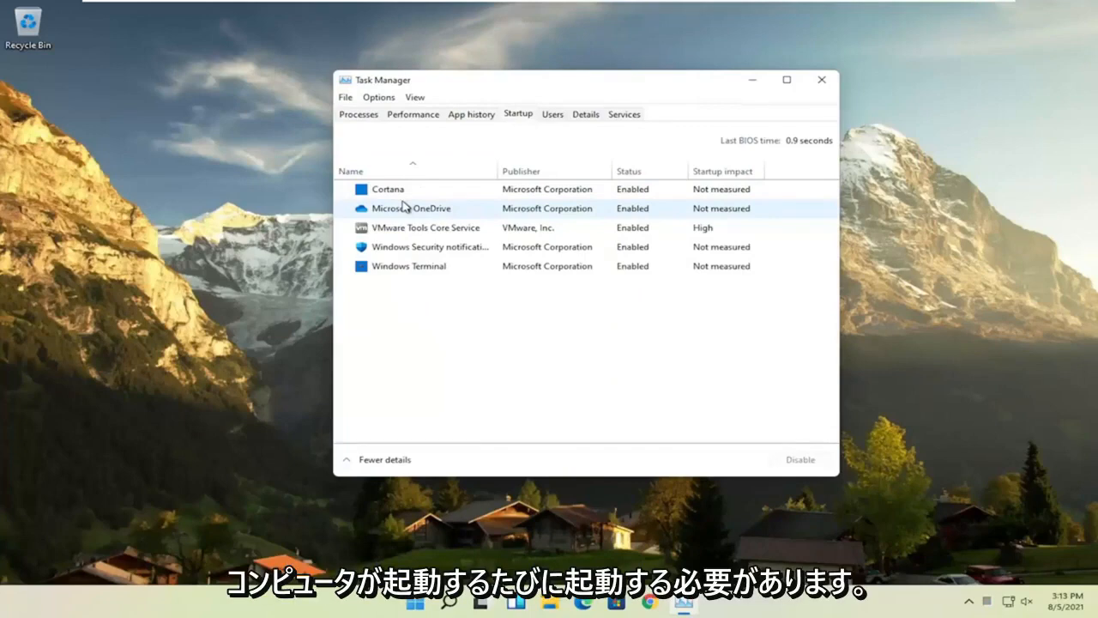
pyautogui.click(425, 228)
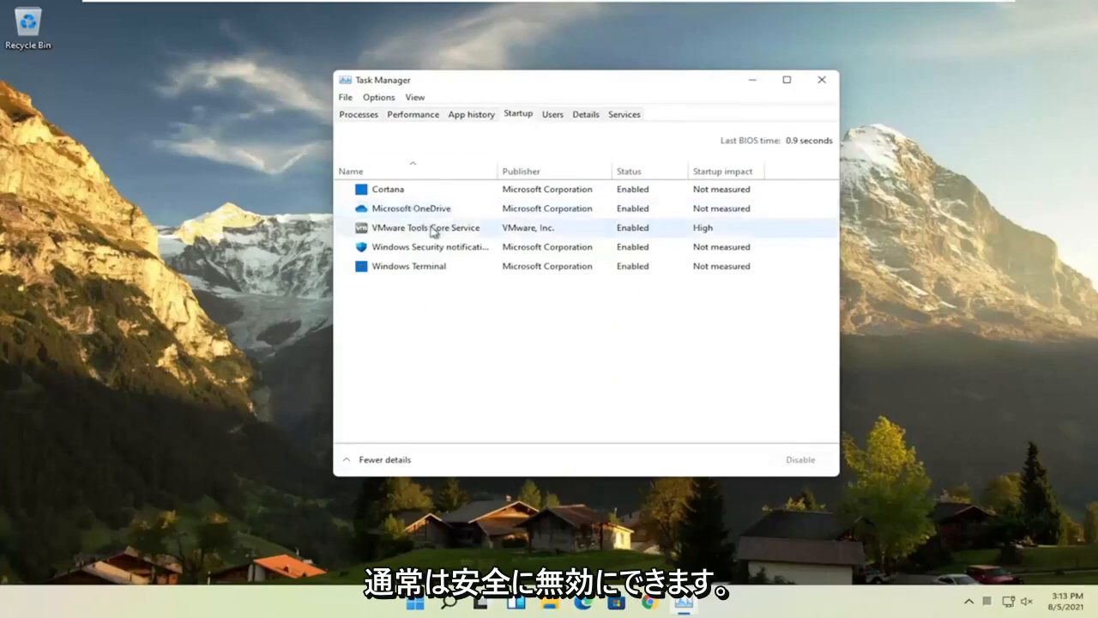
pyautogui.click(411, 207)
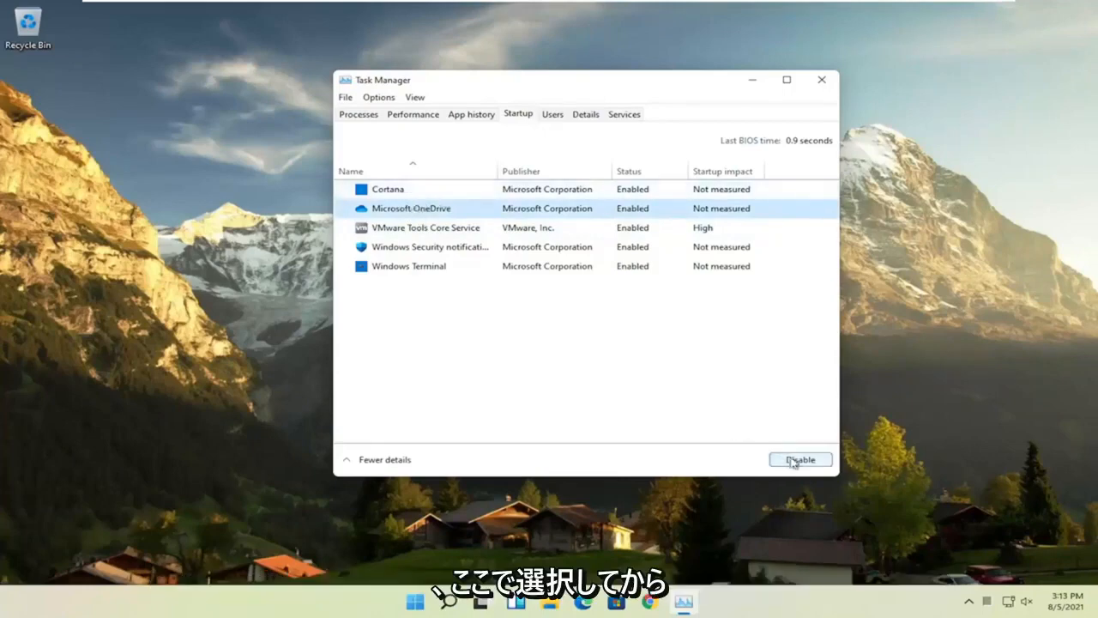
pyautogui.click(799, 459)
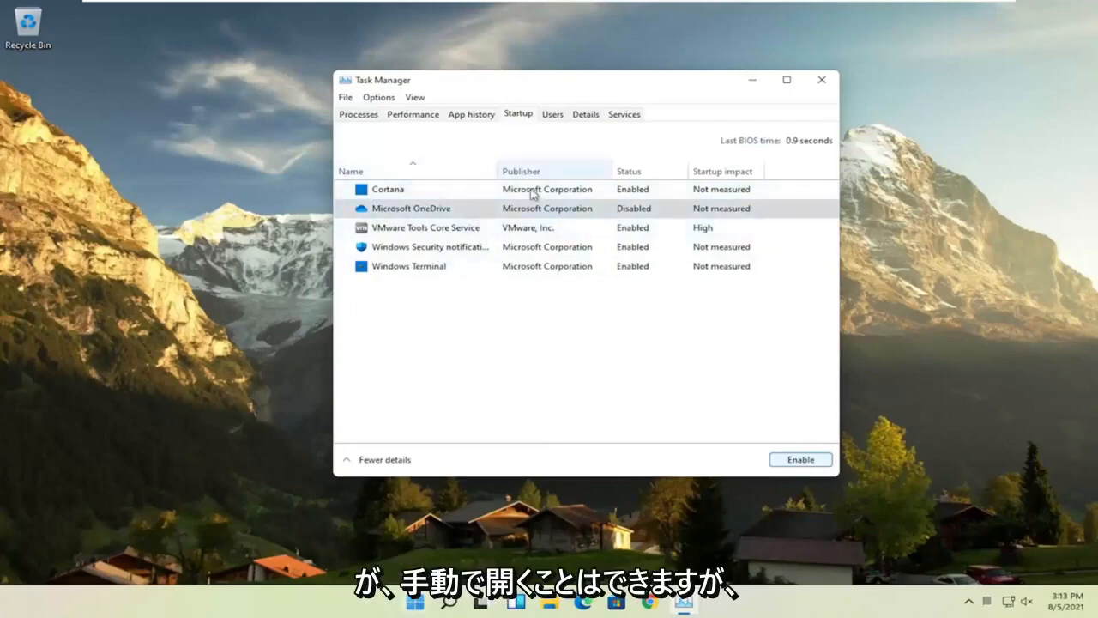
pyautogui.moveTo(583, 237)
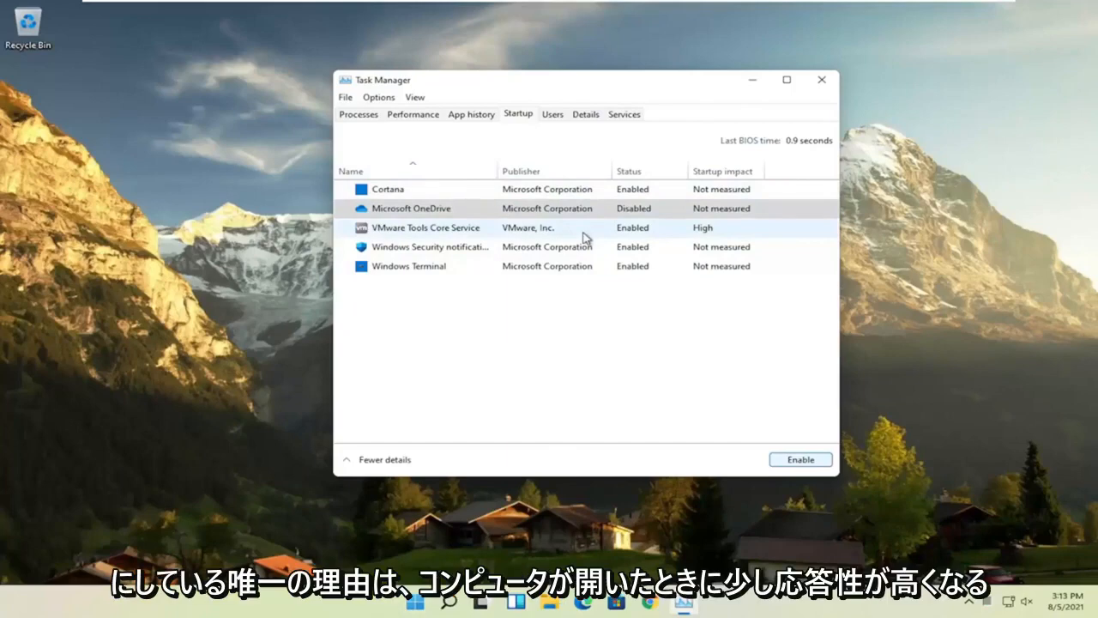
pyautogui.moveTo(158, 440)
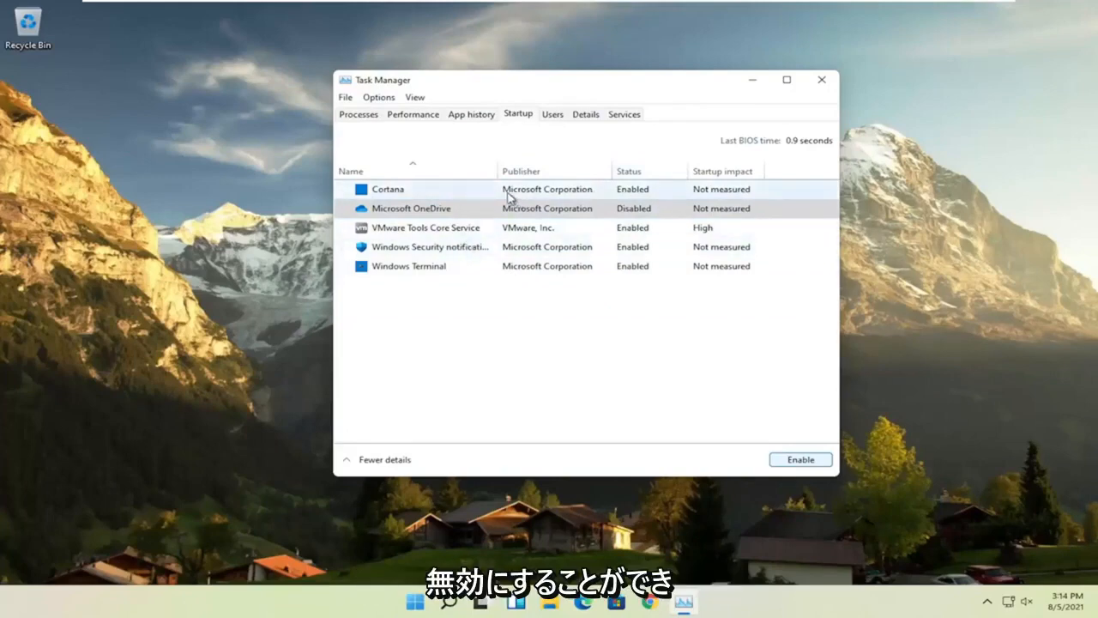
pyautogui.click(410, 208)
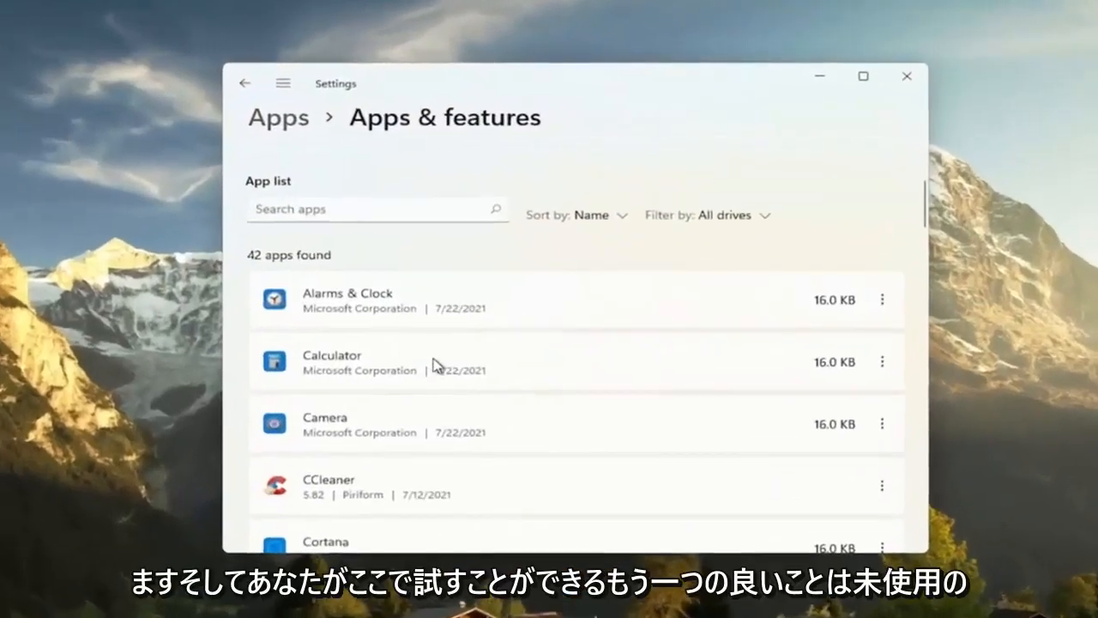
# Scroll Apps & features down to Feedback Hub and Get Help, then close Settings
pyautogui.scroll(-3)
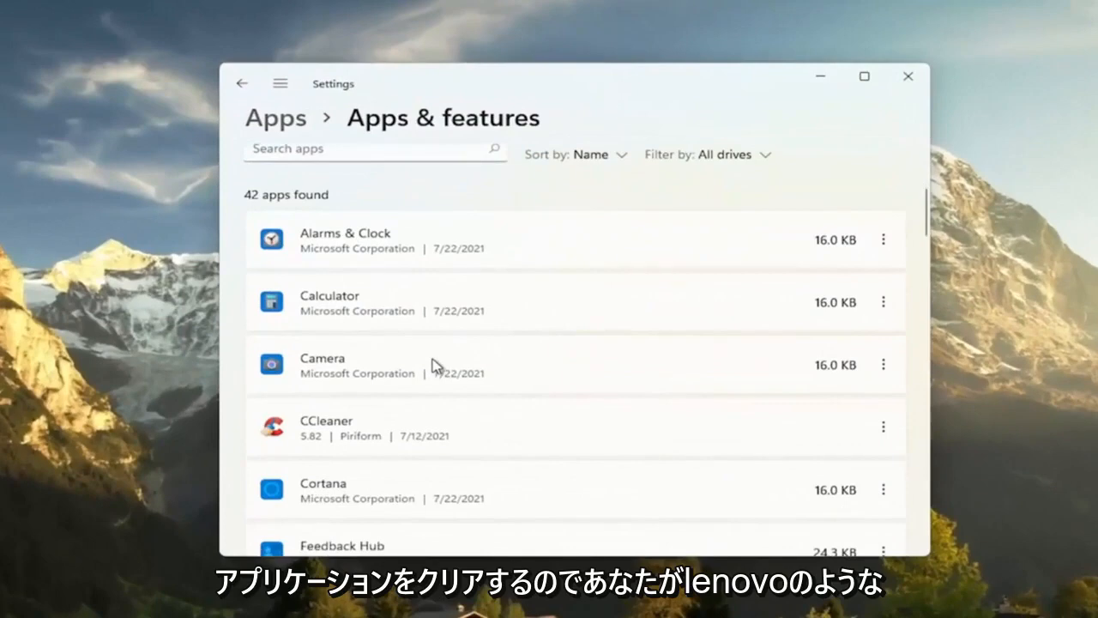
pyautogui.scroll(-3)
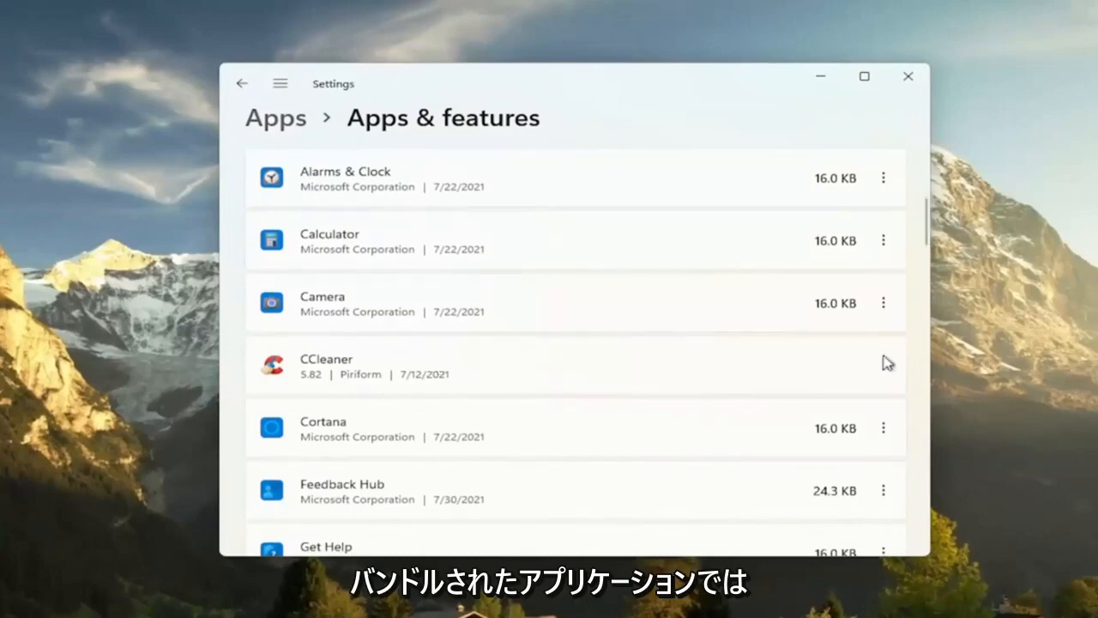
pyautogui.click(882, 365)
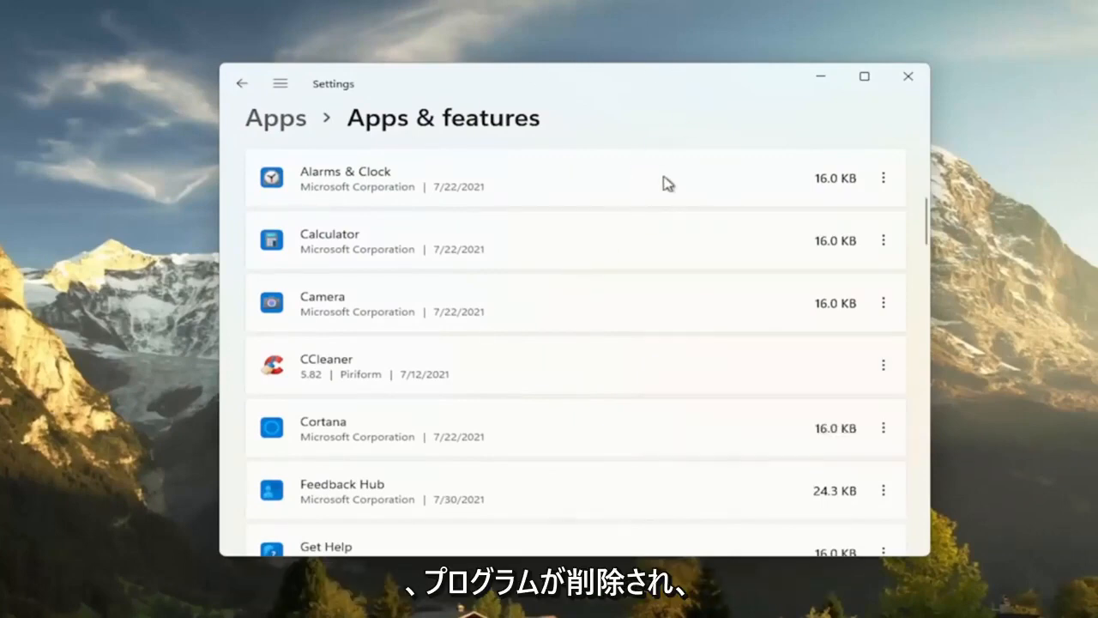
pyautogui.moveTo(144, 387)
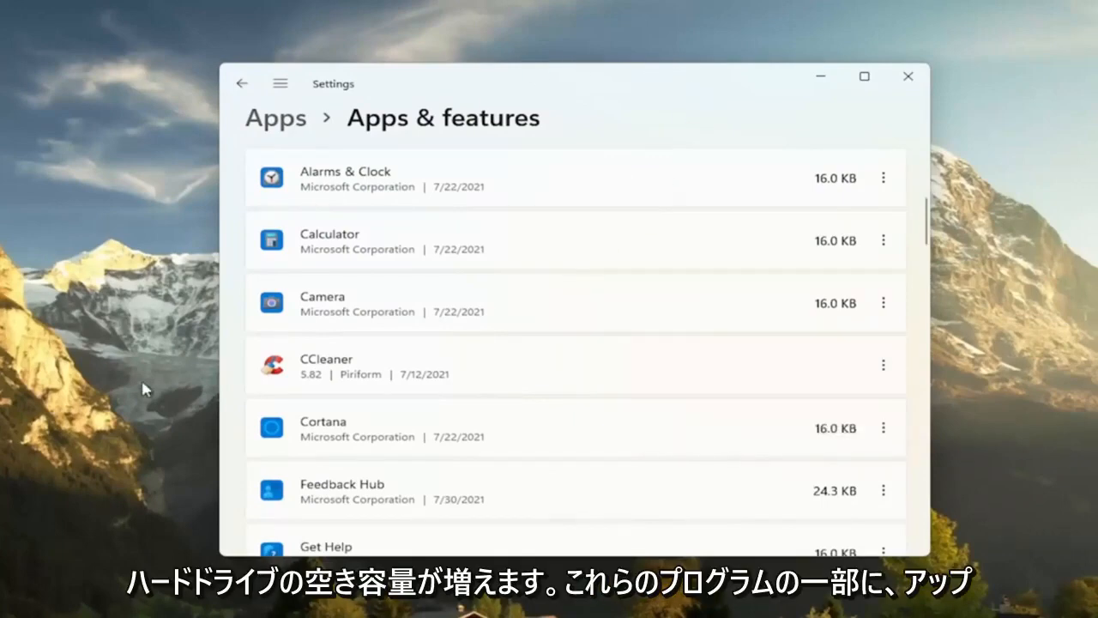
pyautogui.moveTo(386, 361)
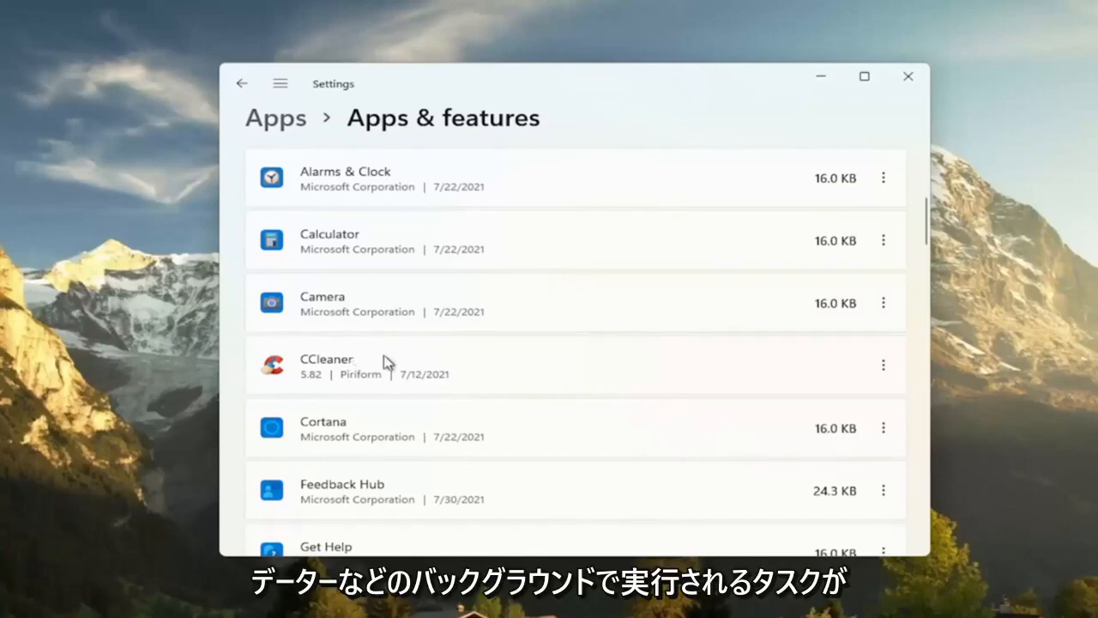
pyautogui.moveTo(386, 362)
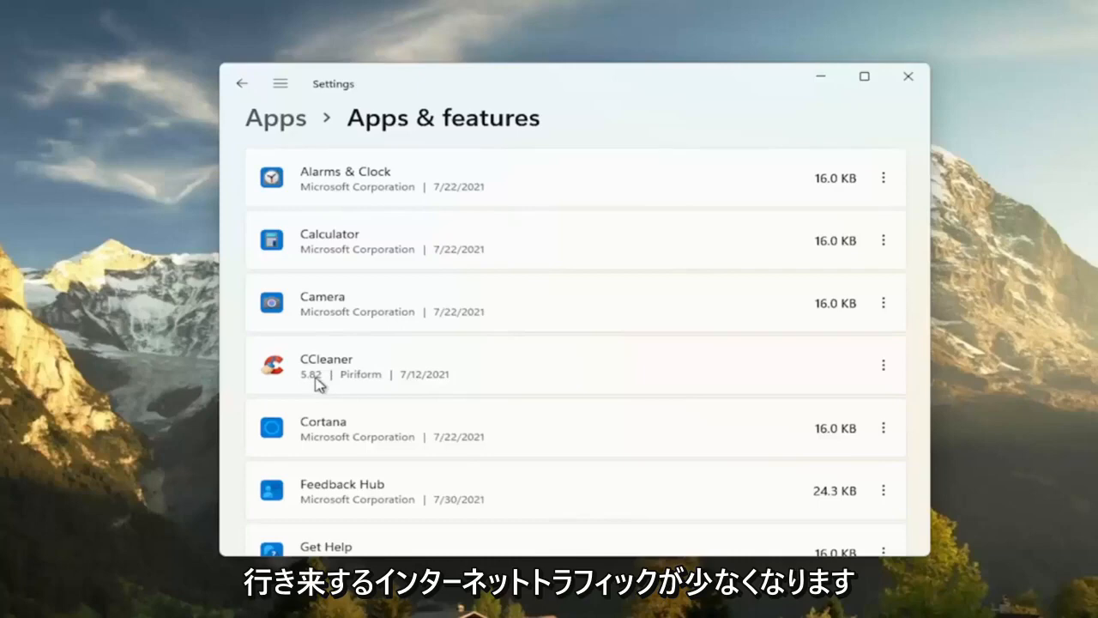
pyautogui.moveTo(371, 357)
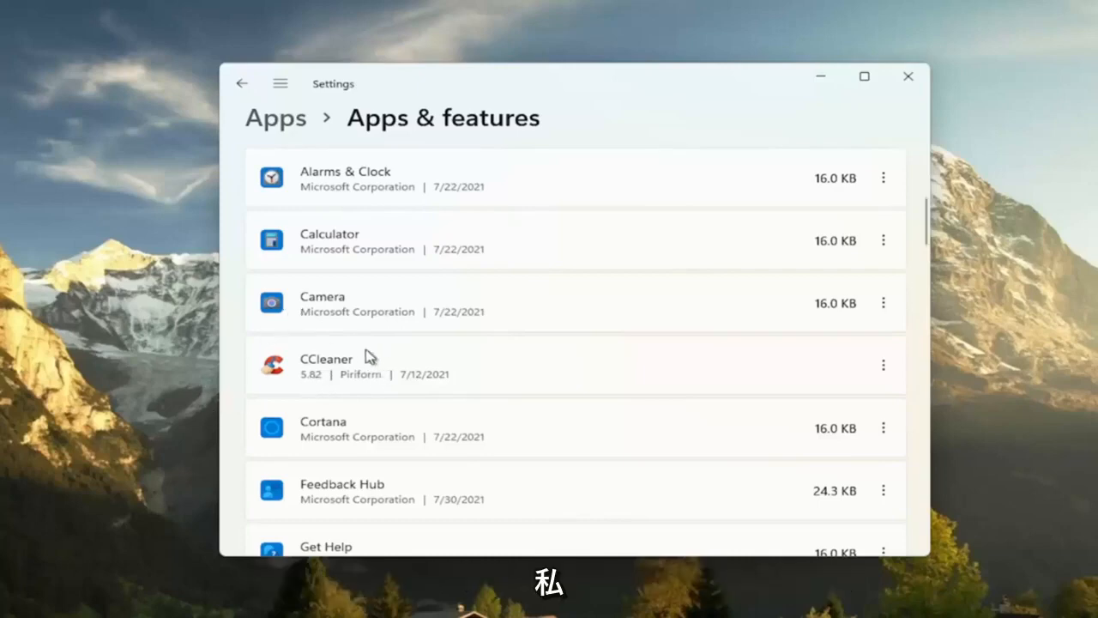
pyautogui.moveTo(352, 355)
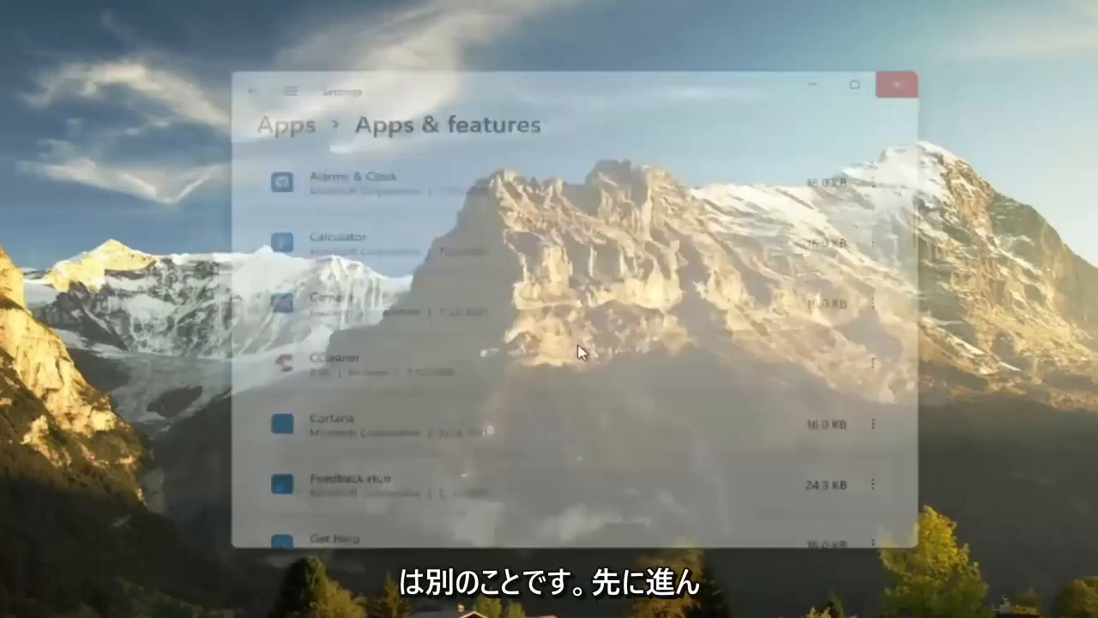
# Search Windows for 'adjust' to reach the appearance and performance settings
pyautogui.click(465, 600)
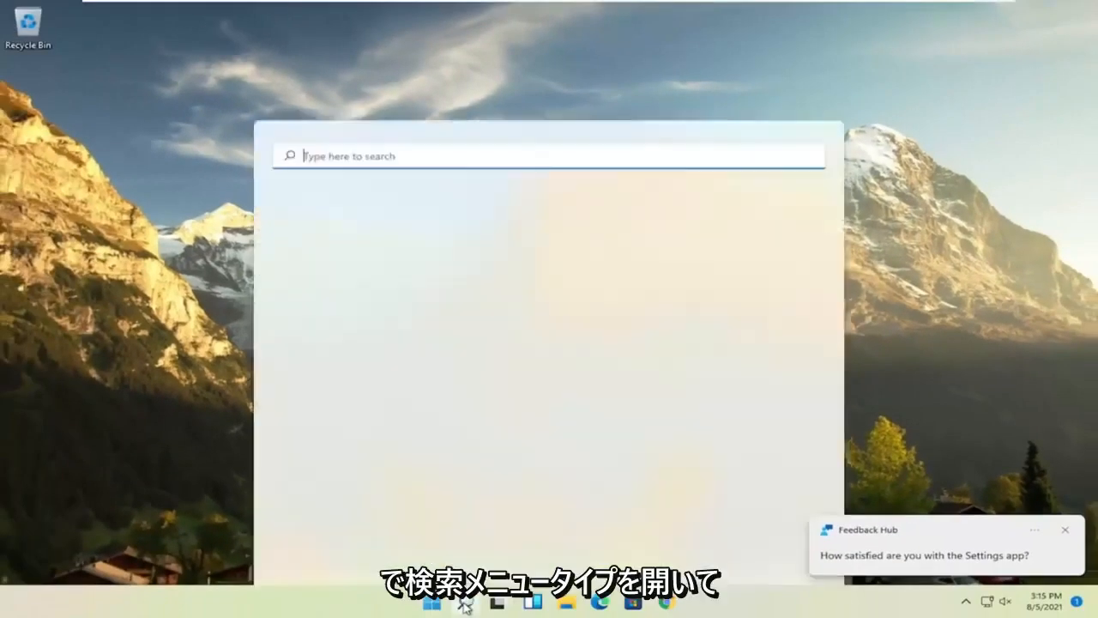
pyautogui.write('adjust')
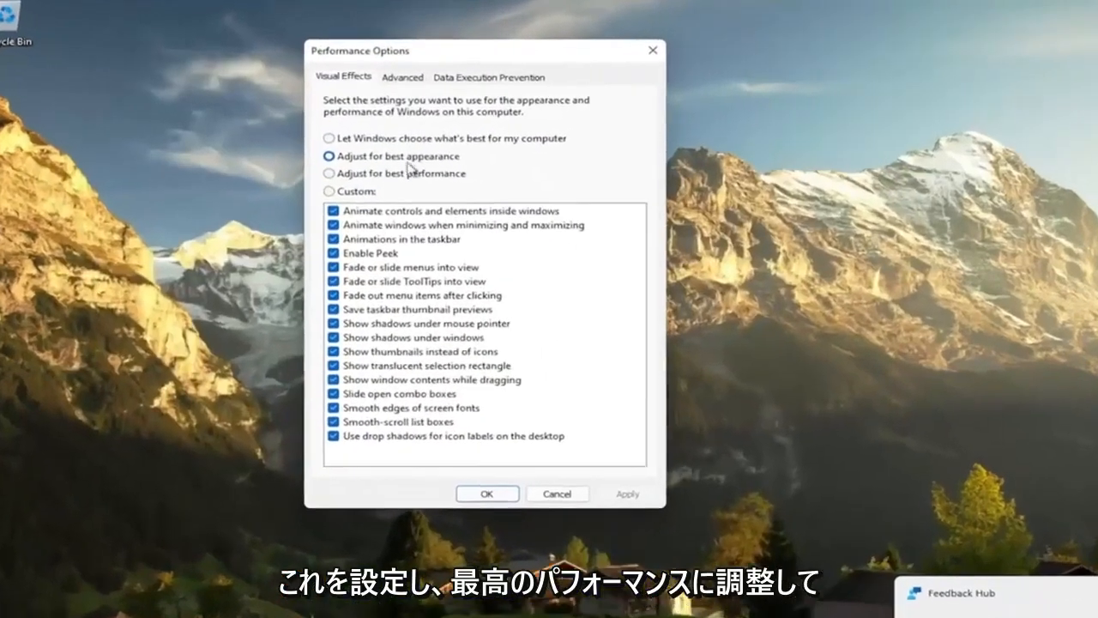
# Apply 'Adjust for best performance', then re-enable 'Show window contents while dragging'
pyautogui.click(329, 173)
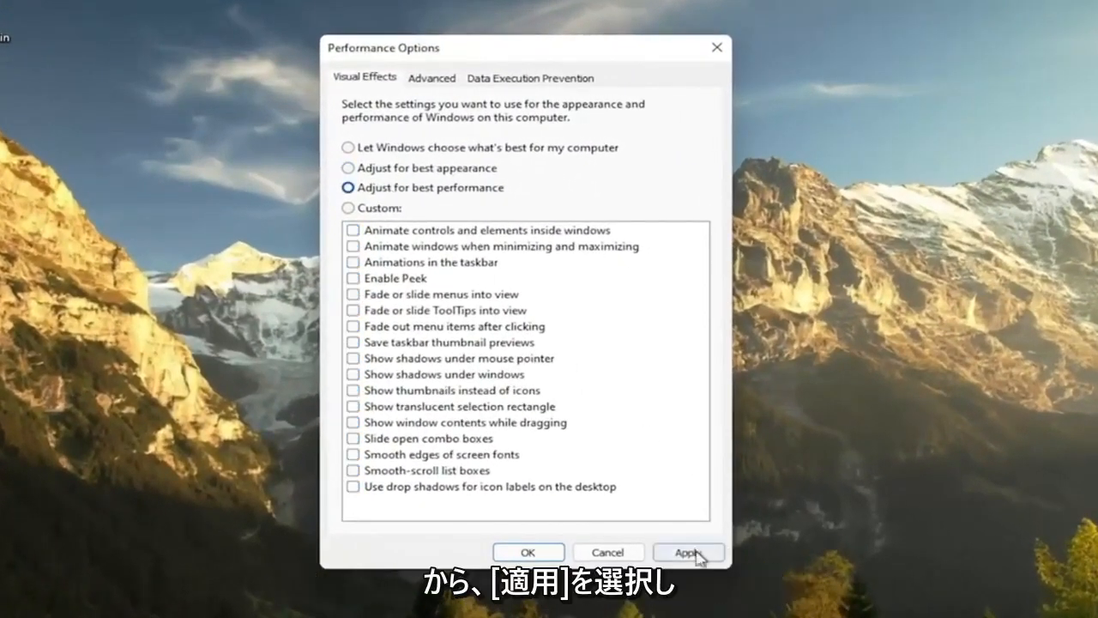
pyautogui.click(687, 551)
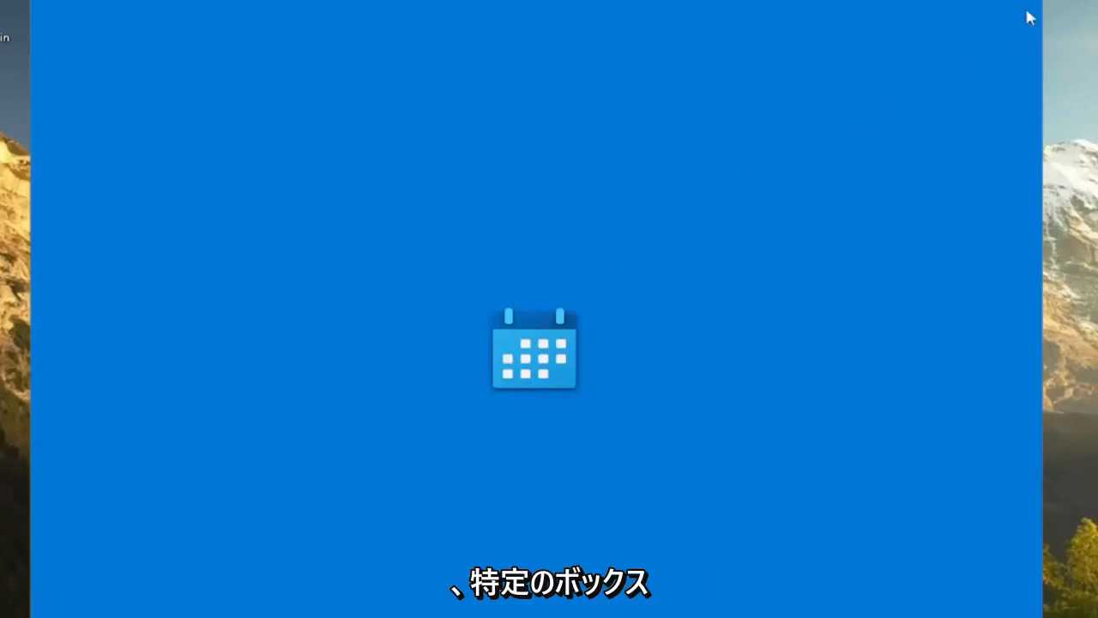
pyautogui.click(440, 397)
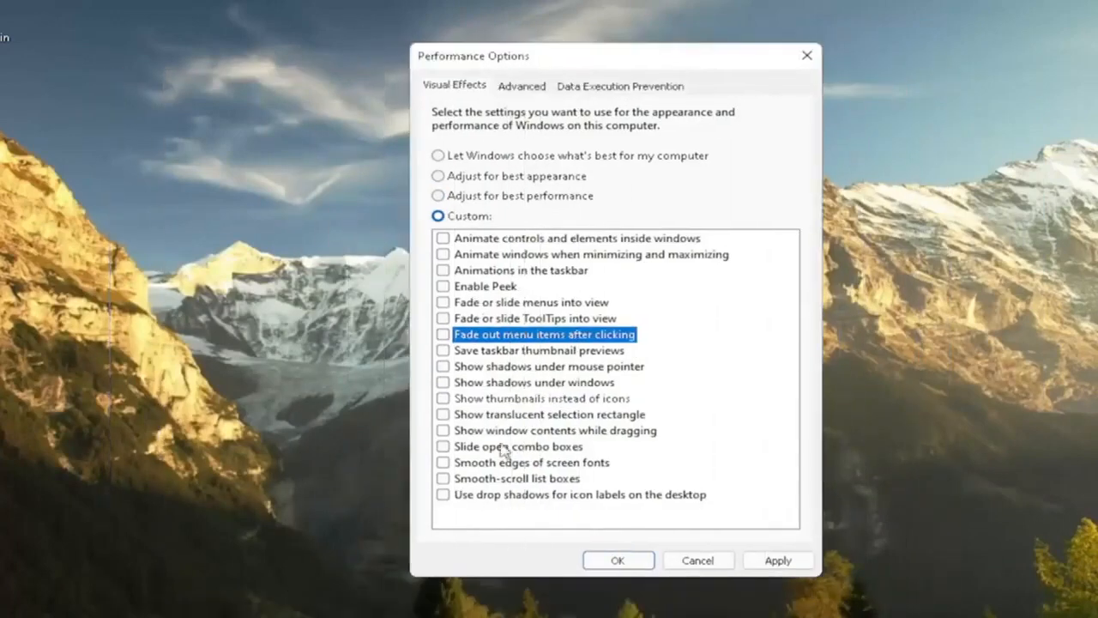
pyautogui.click(443, 430)
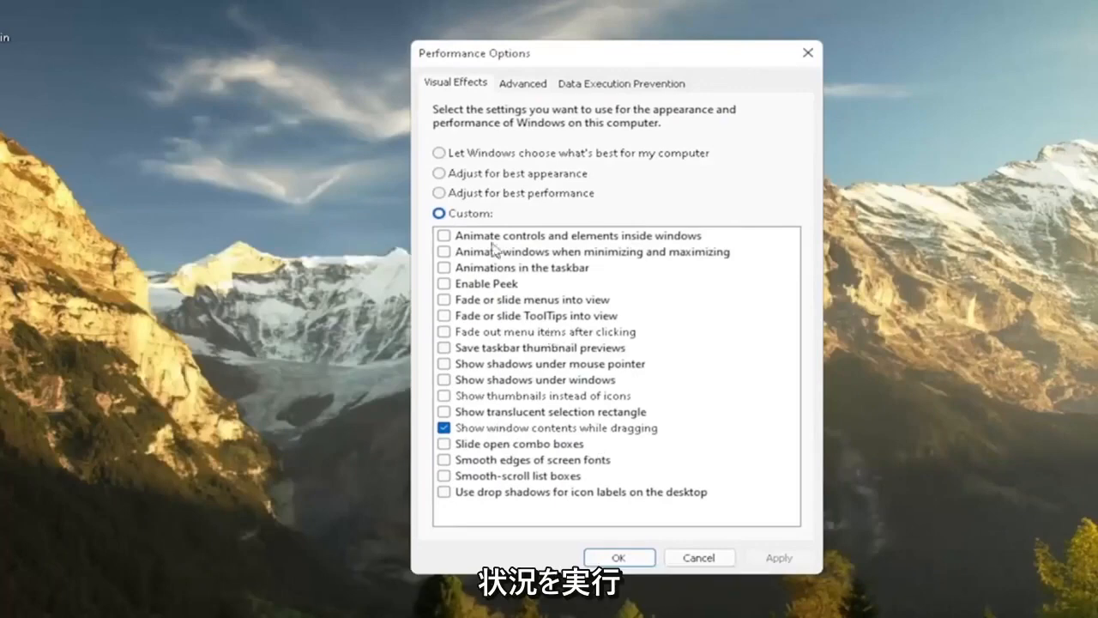
pyautogui.moveTo(515, 283)
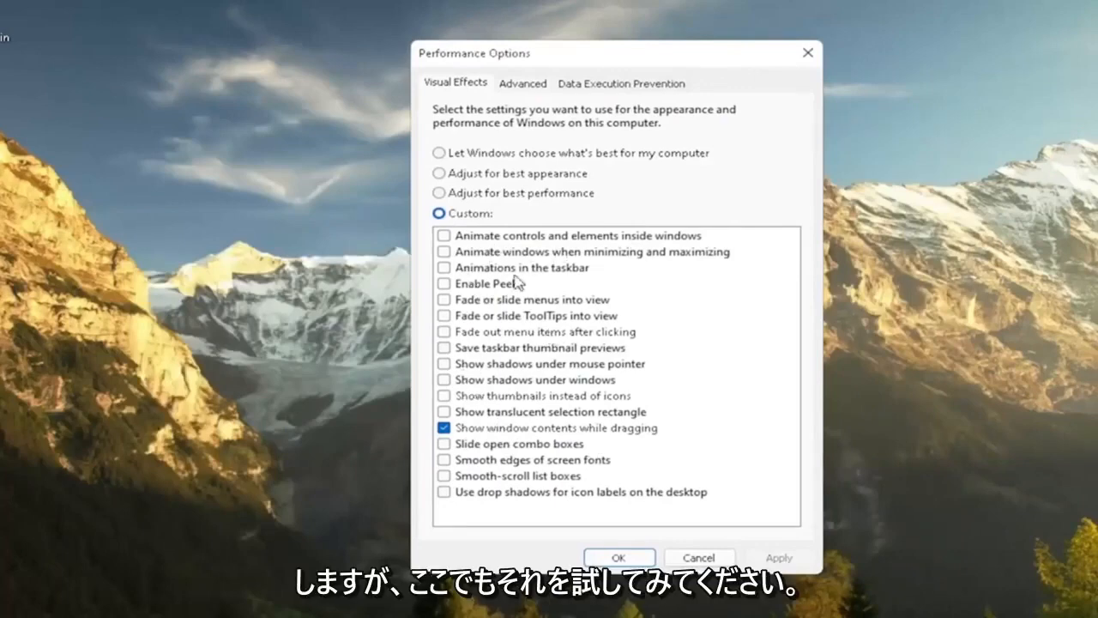
pyautogui.moveTo(492, 437)
pyautogui.write('control')
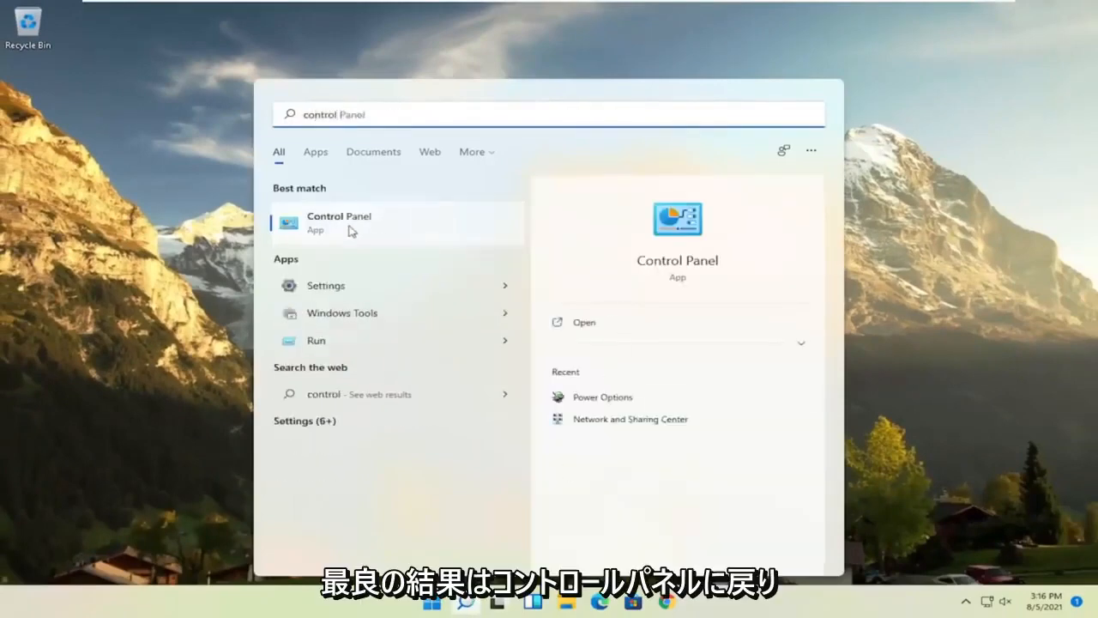
# Select the High performance plan in Control Panel's Power Options, under additional plans
pyautogui.click(339, 221)
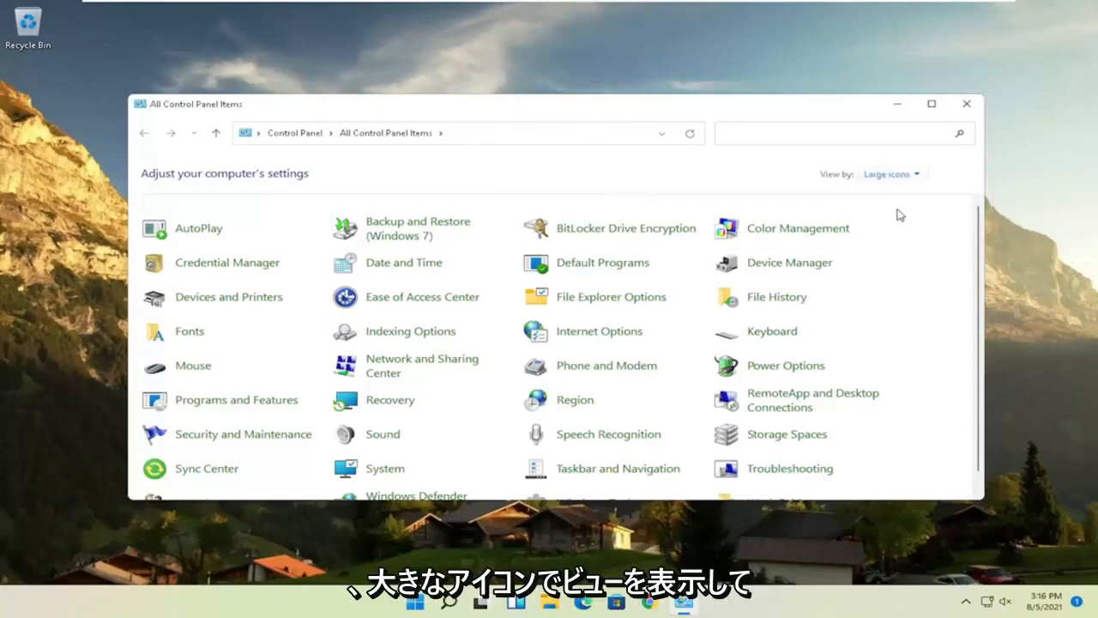
pyautogui.moveTo(776, 369)
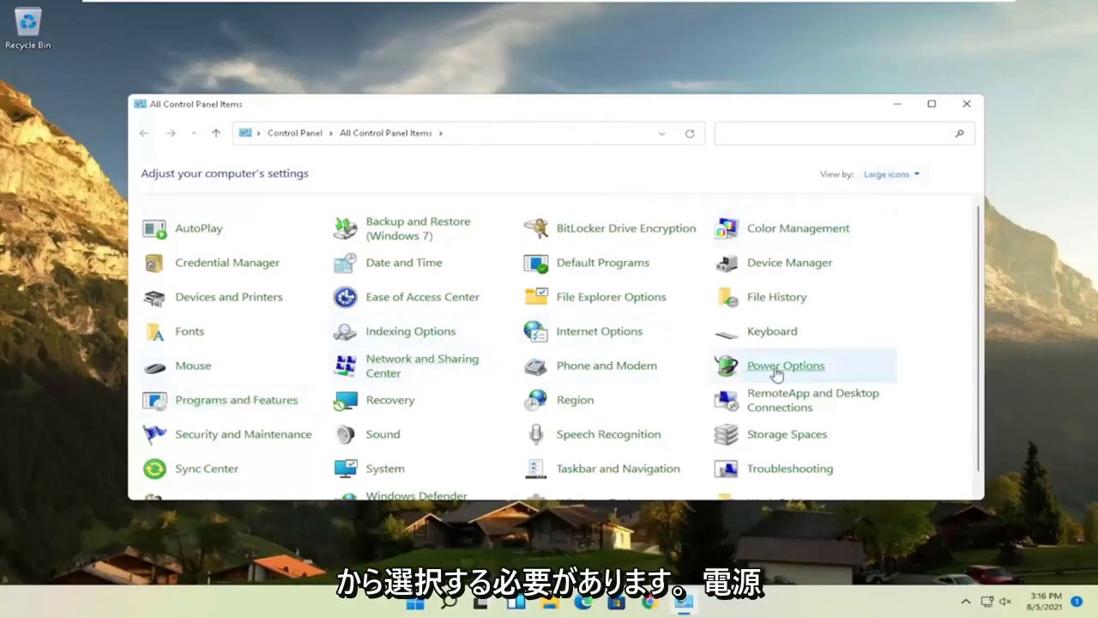
pyautogui.click(785, 365)
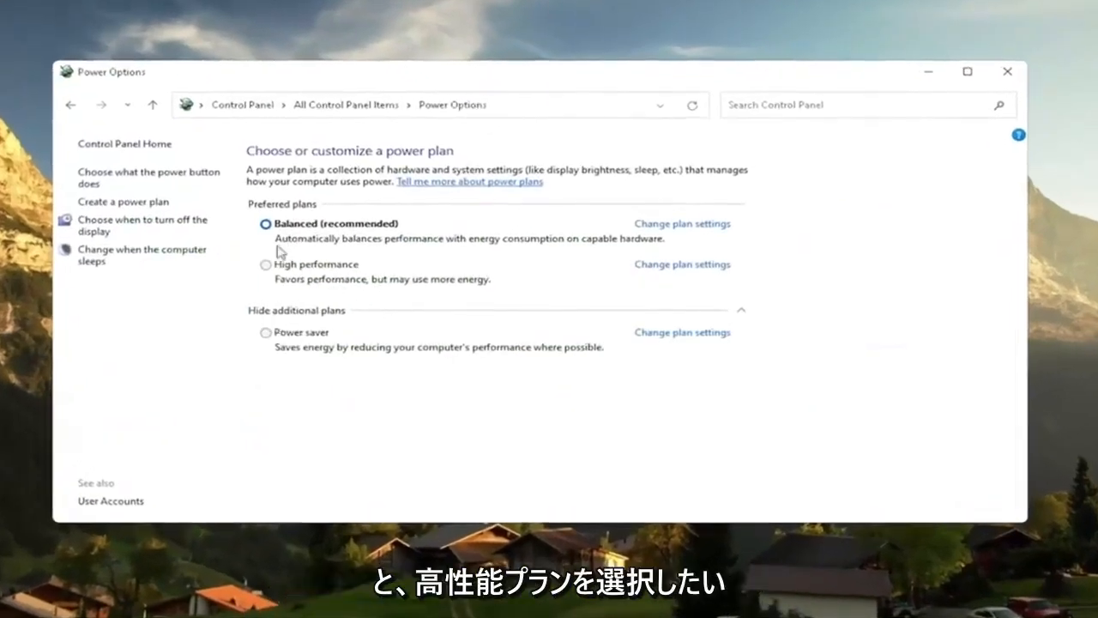
pyautogui.click(295, 309)
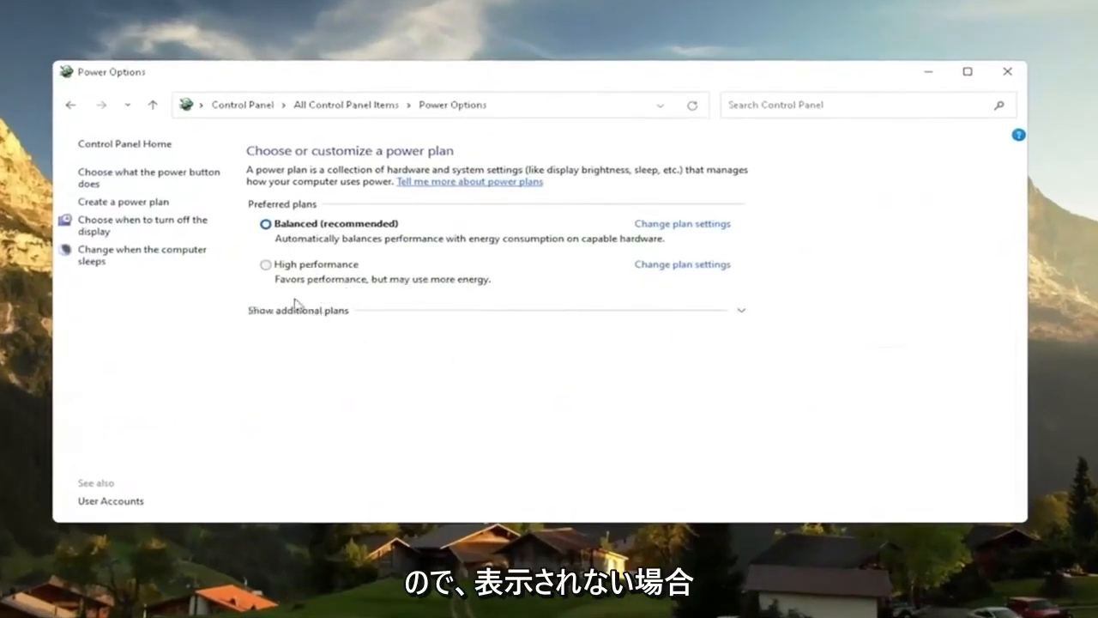
pyautogui.click(298, 310)
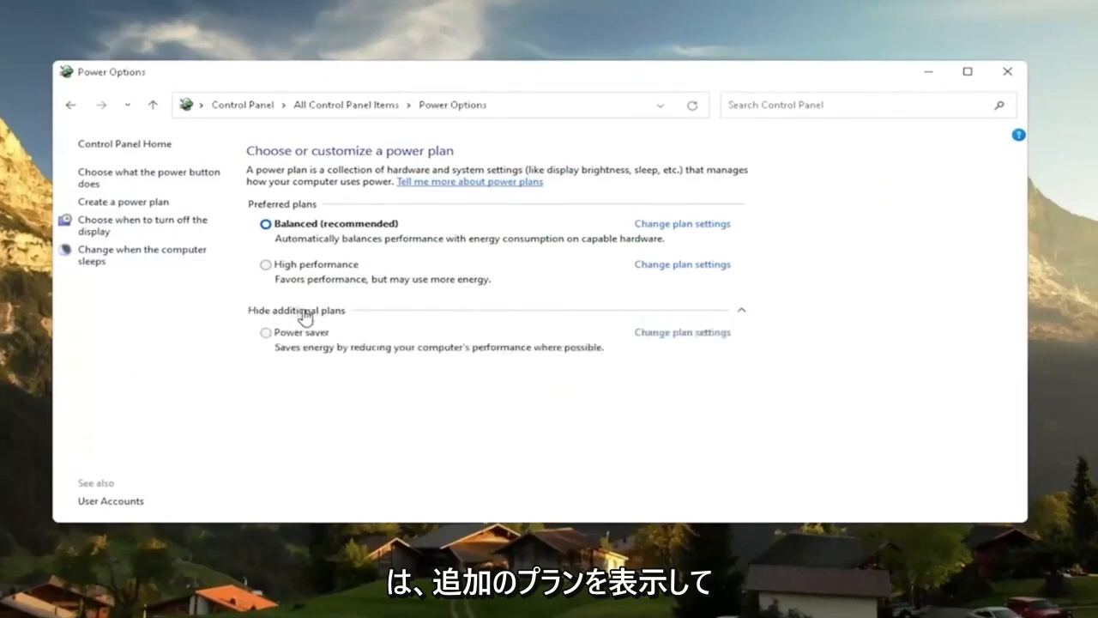
pyautogui.click(265, 264)
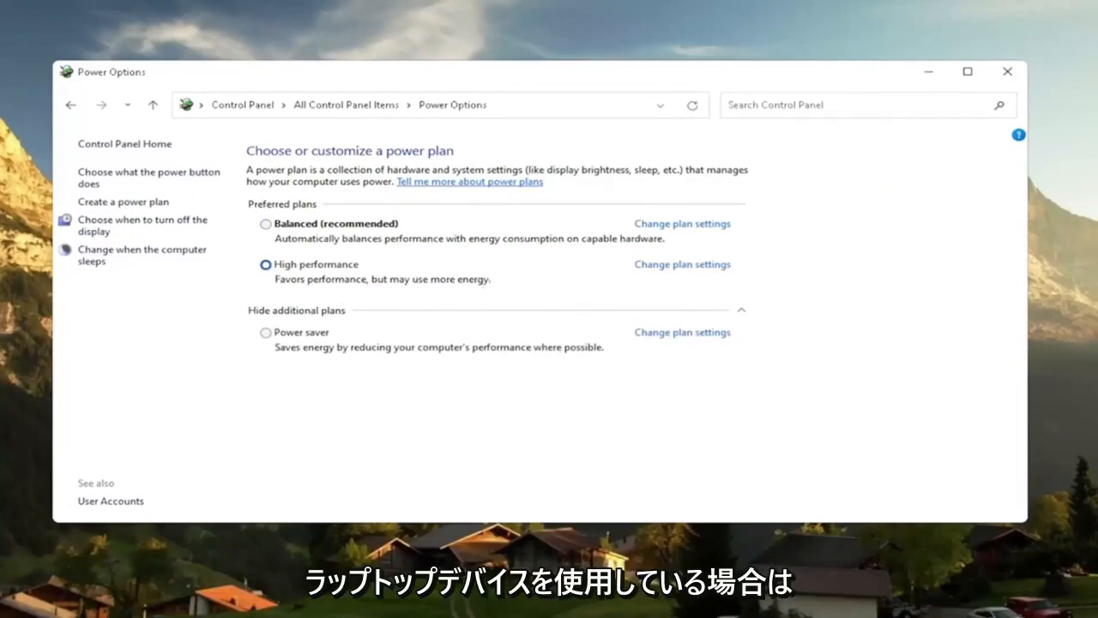
pyautogui.moveTo(272, 287)
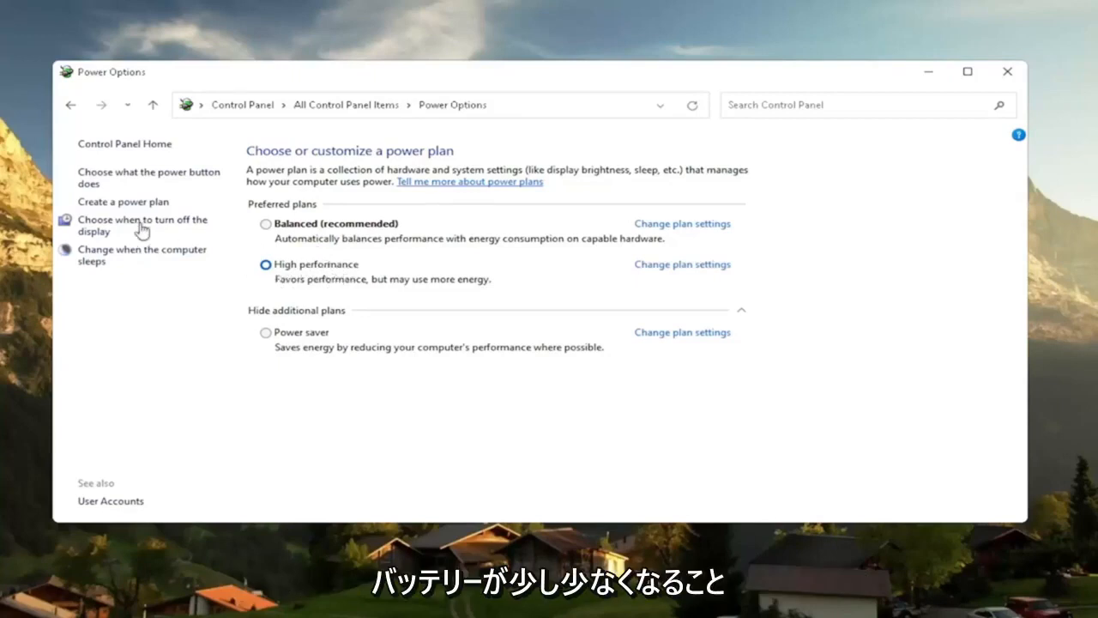
pyautogui.moveTo(224, 261)
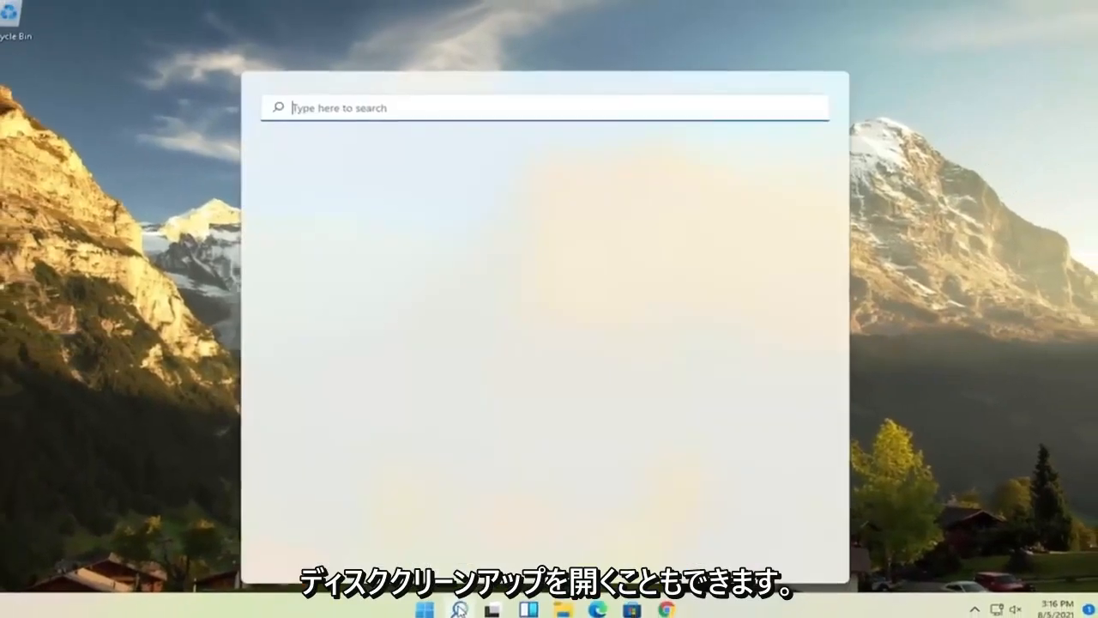
# Search 'disk cleanup' and permanently delete drive C's files, including system files
pyautogui.write('disk cleanup')
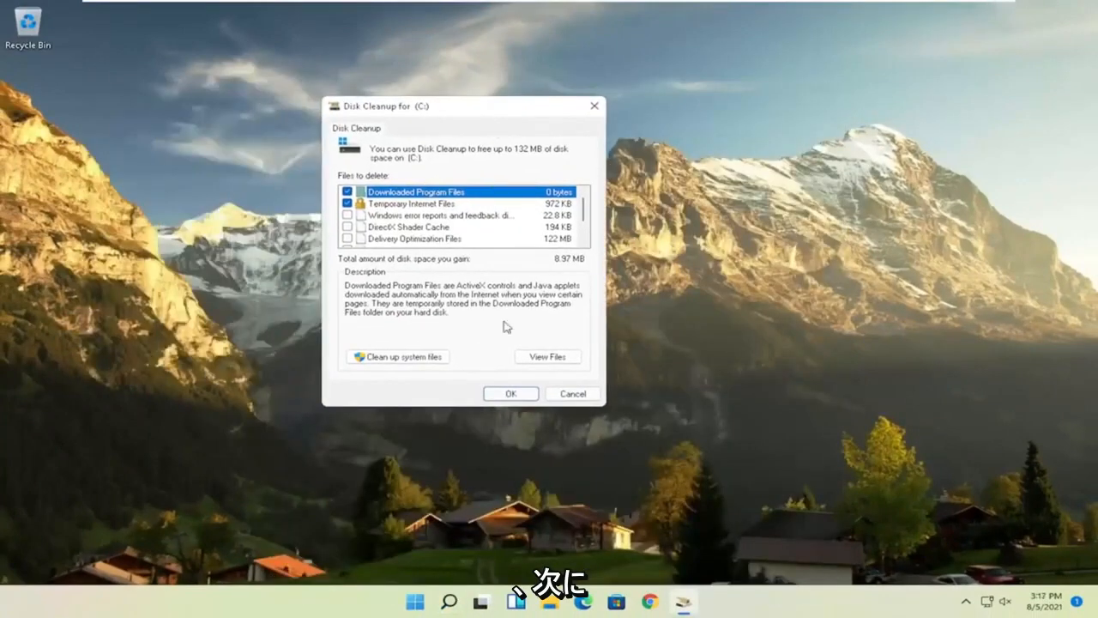
pyautogui.click(397, 356)
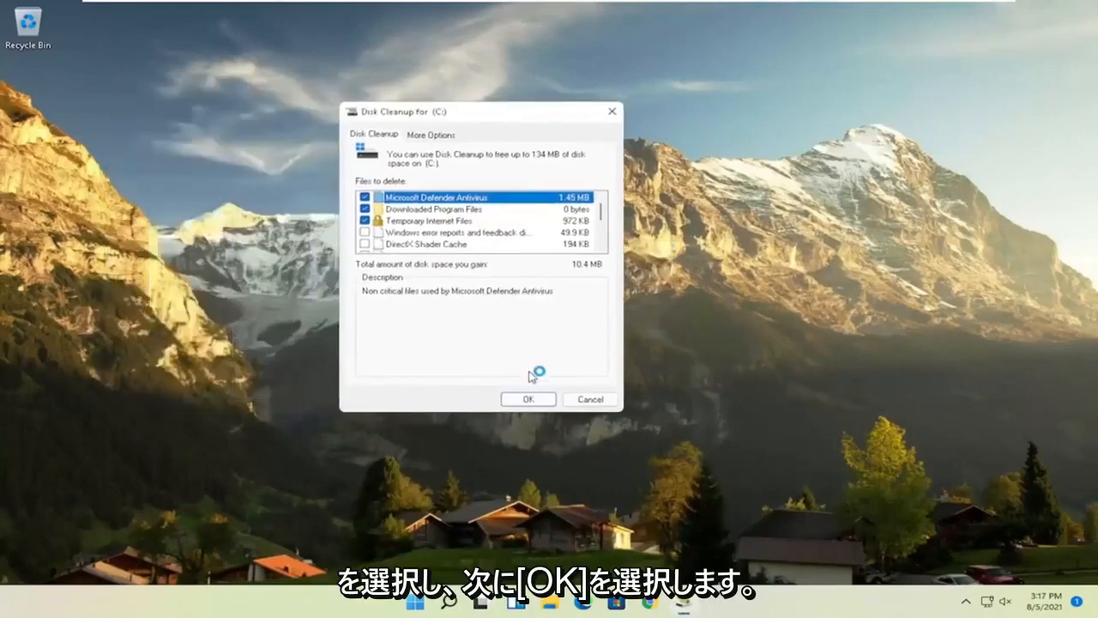
pyautogui.click(528, 398)
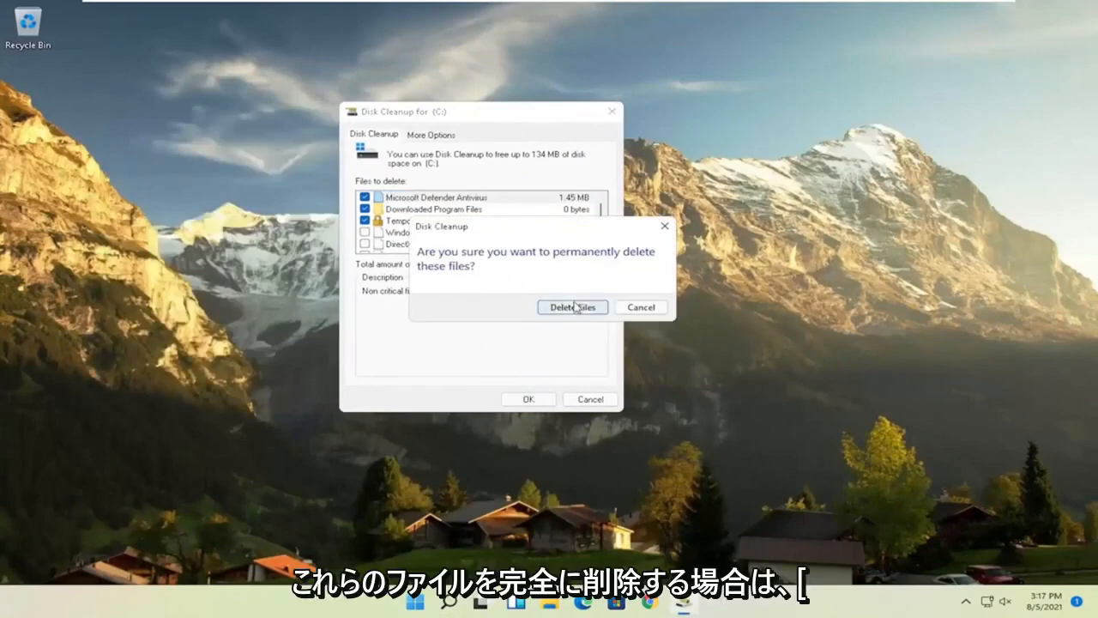
pyautogui.click(572, 307)
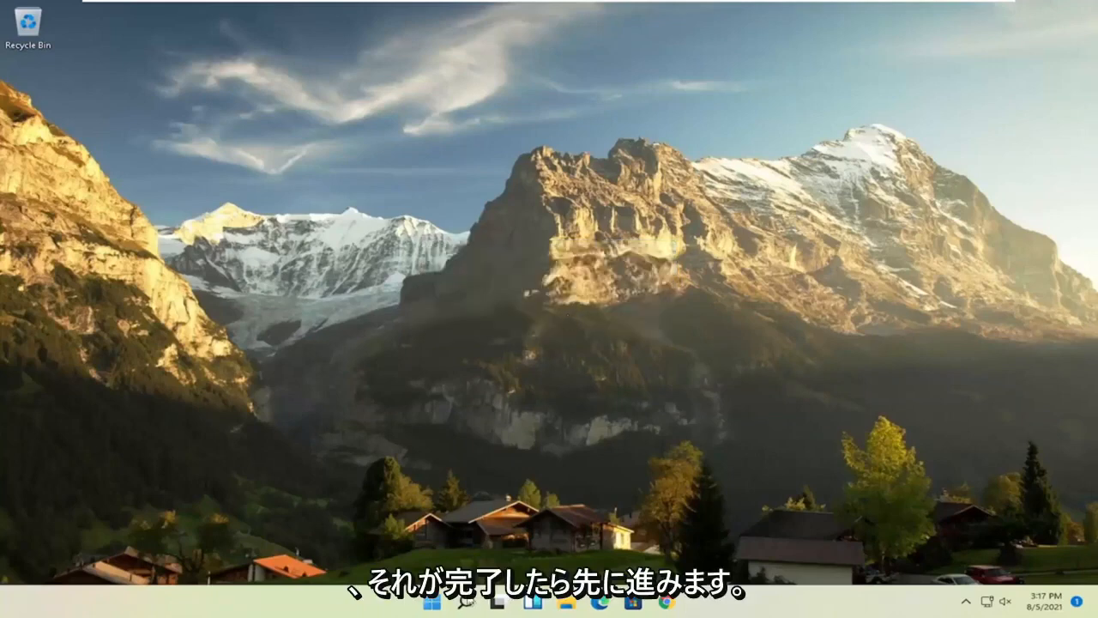
# Optimize drive C to 0% fragmented in Defragment and Optimize Drives, then close it
pyautogui.write('defrag')
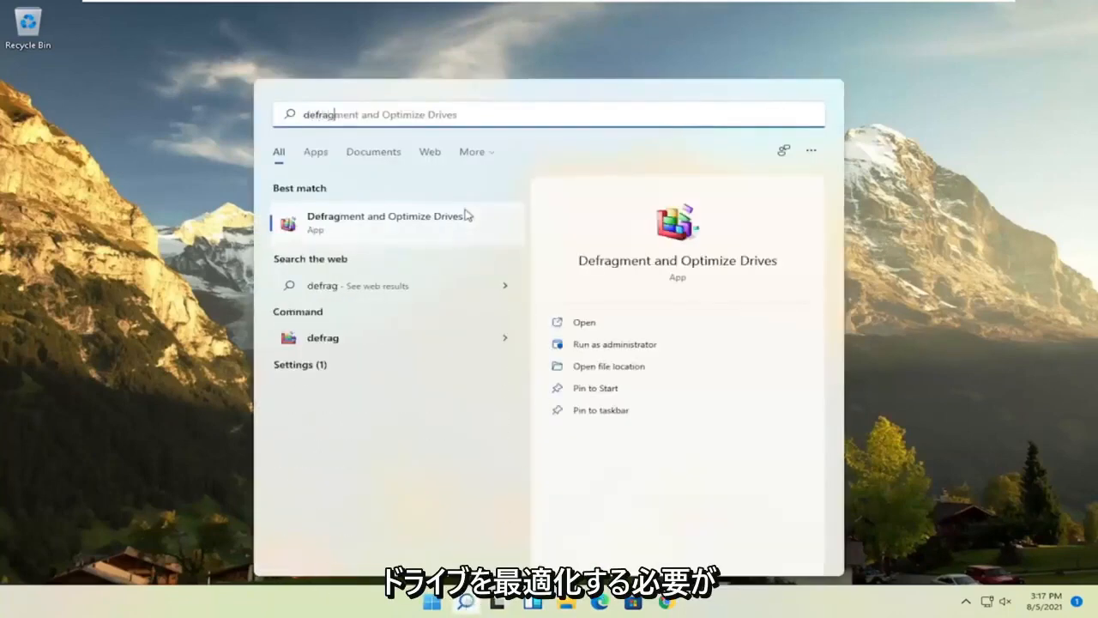
pyautogui.click(389, 221)
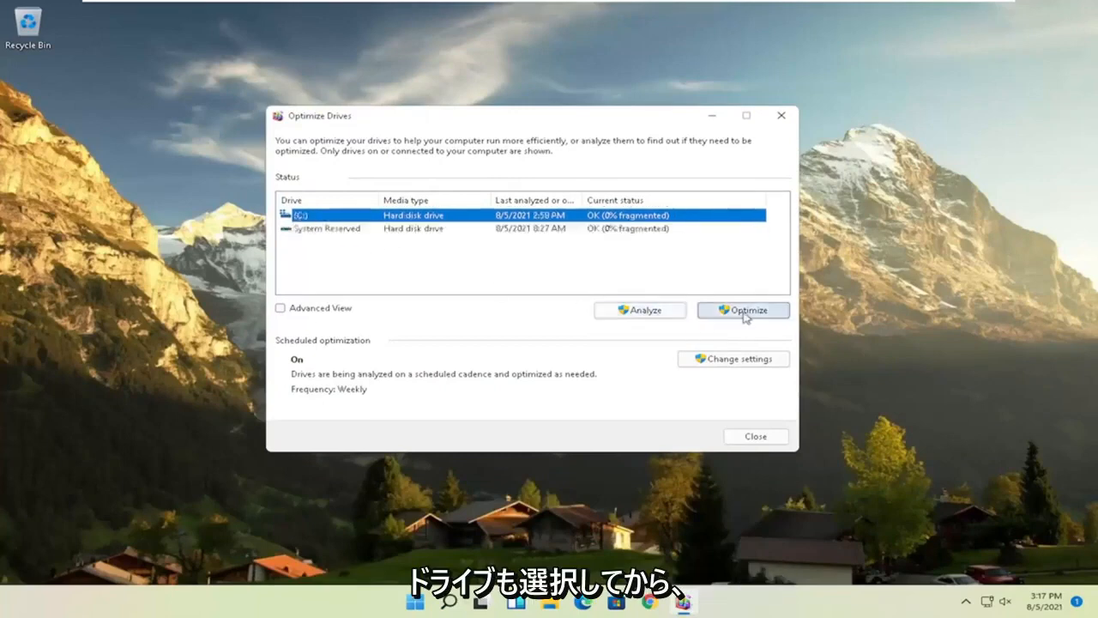
pyautogui.click(742, 310)
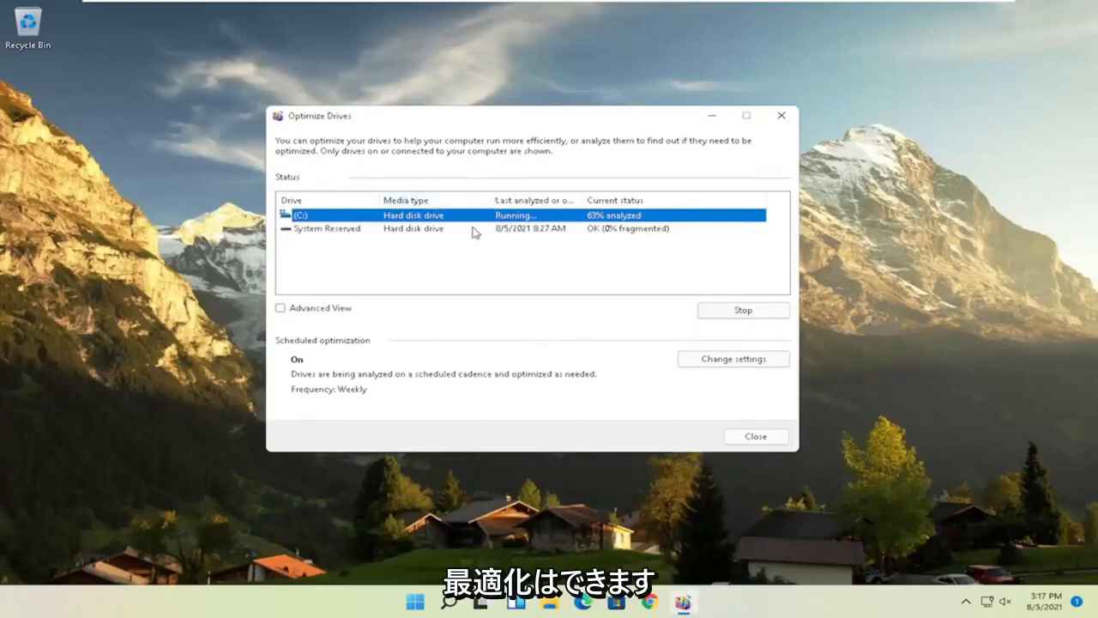
pyautogui.moveTo(399, 118)
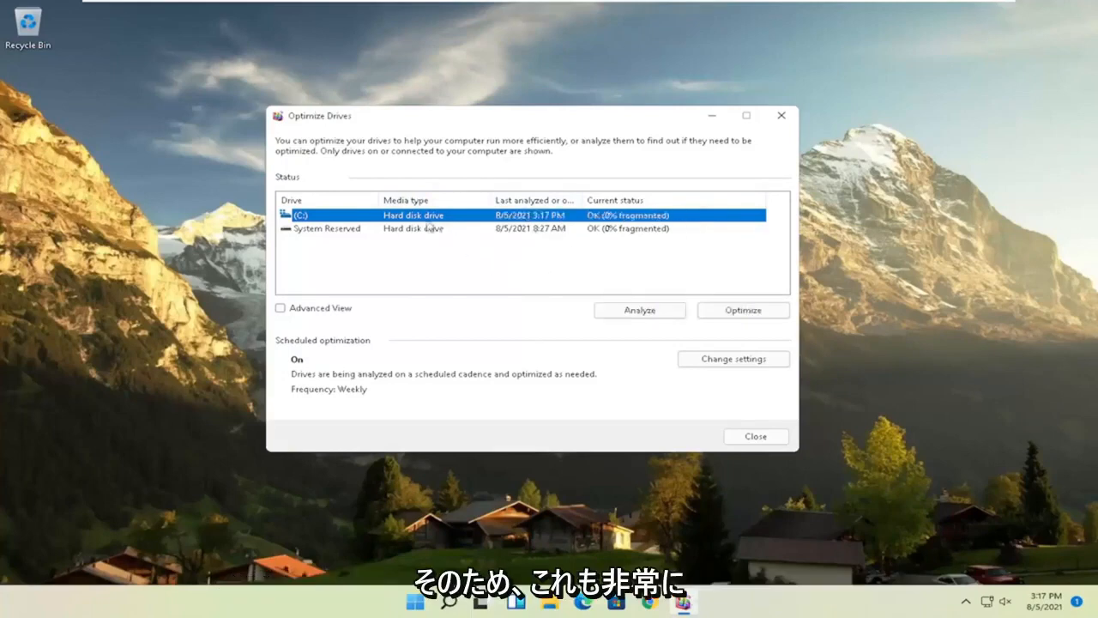
pyautogui.moveTo(440, 196)
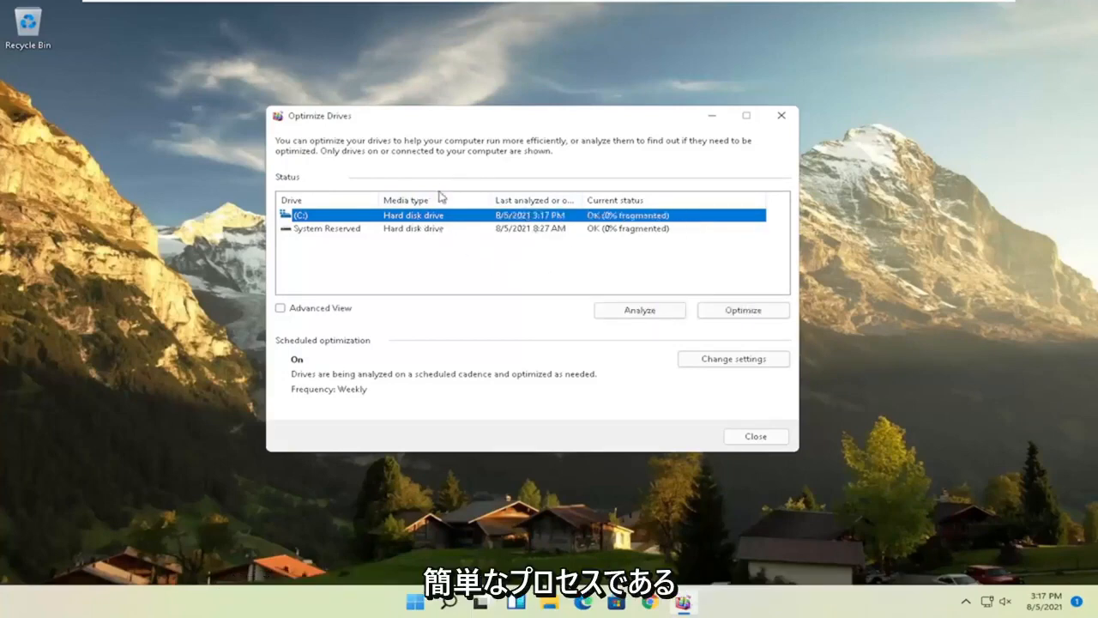
pyautogui.moveTo(780, 115)
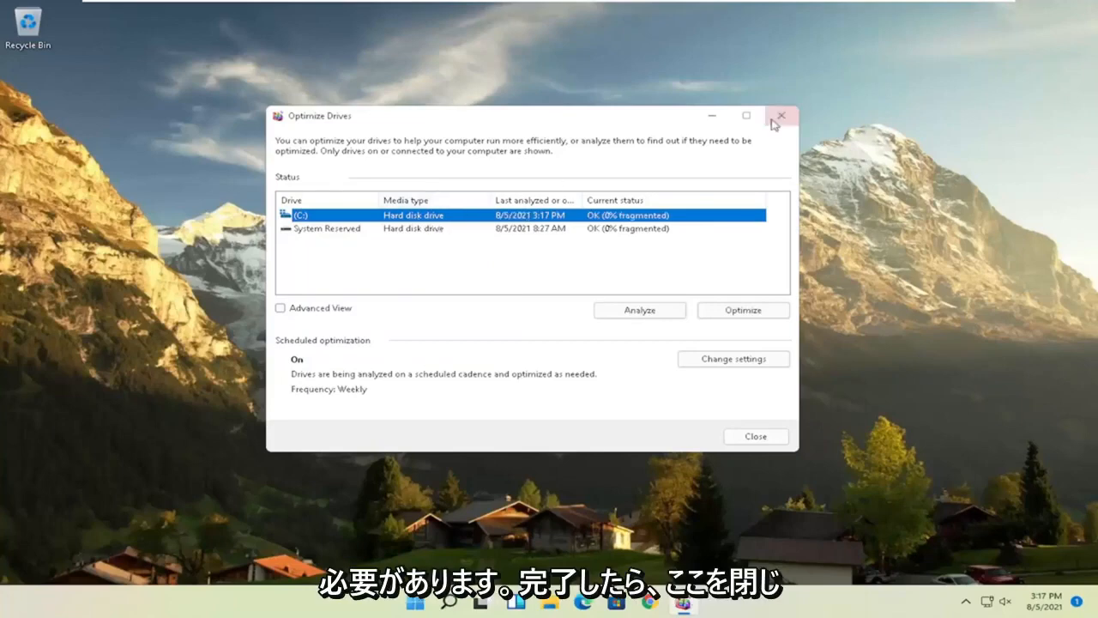
pyautogui.click(779, 115)
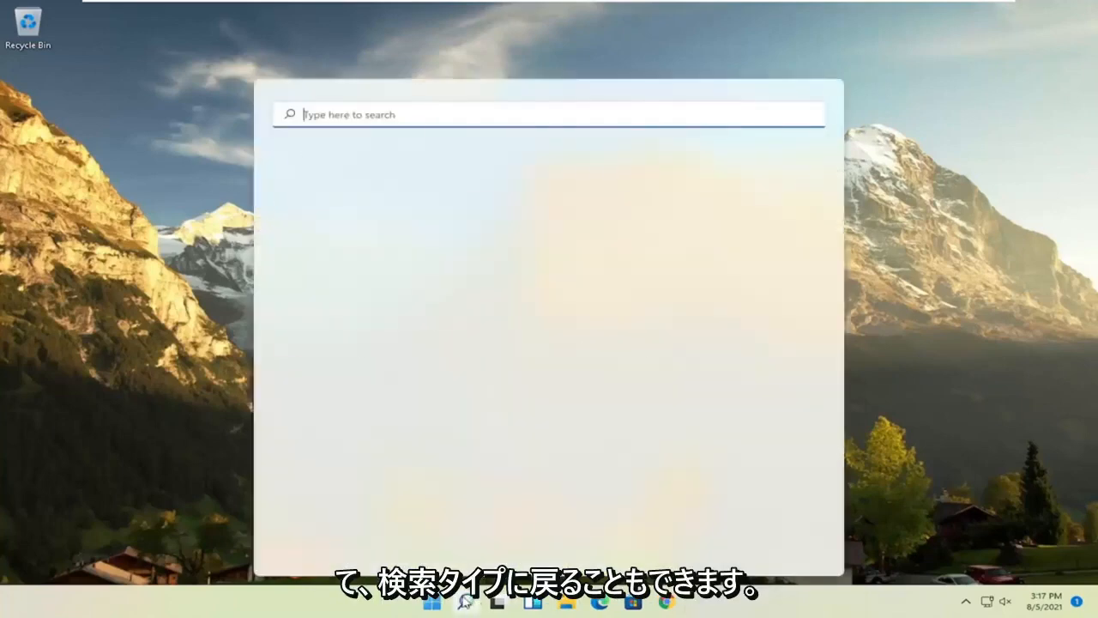
# Search 'cmd' and run Command Prompt as administrator, approving User Account Control
pyautogui.write('cmd')
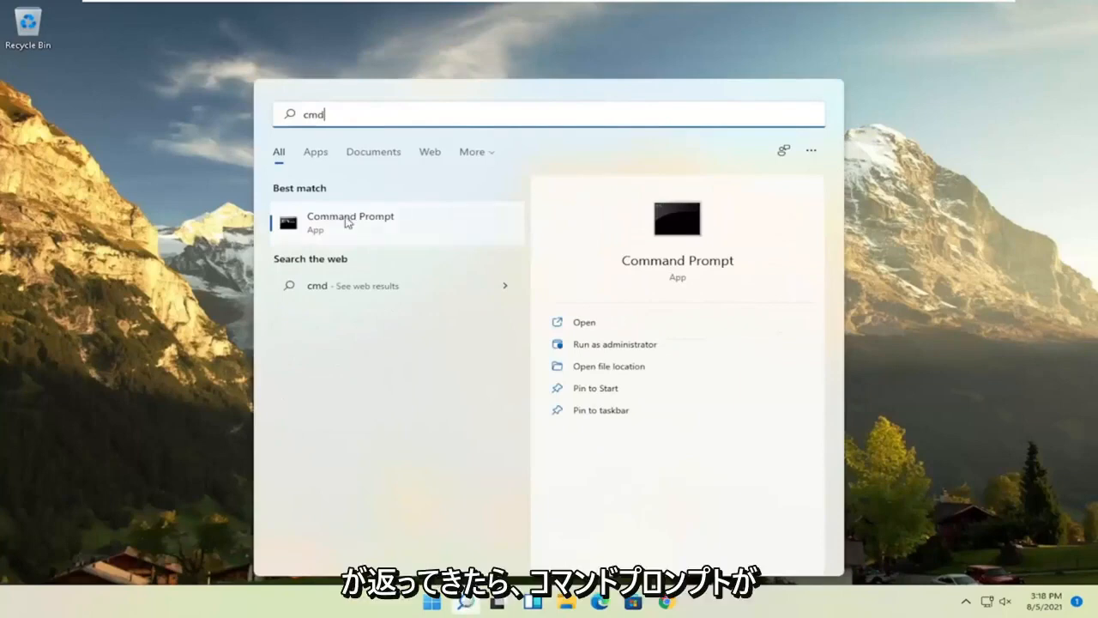
pyautogui.rightClick(350, 222)
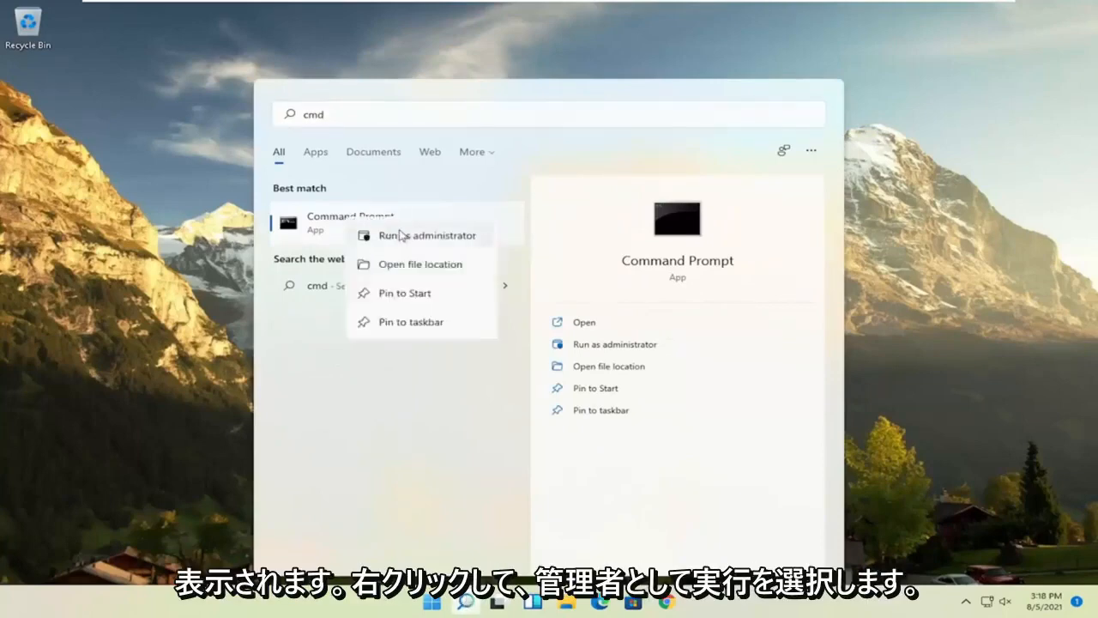
pyautogui.click(426, 235)
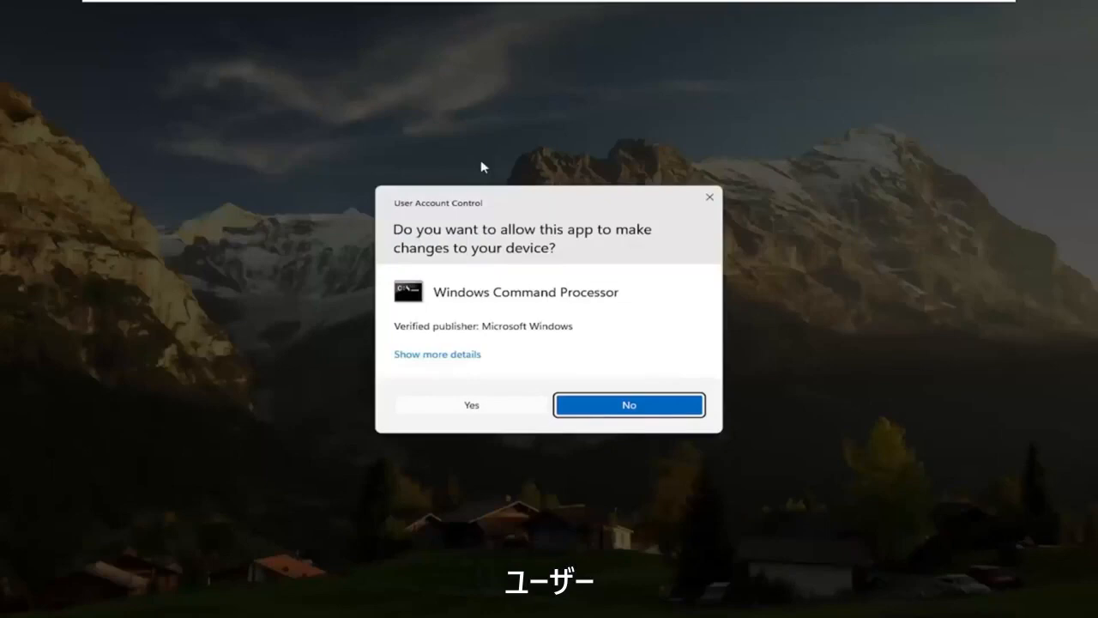
pyautogui.moveTo(471, 404)
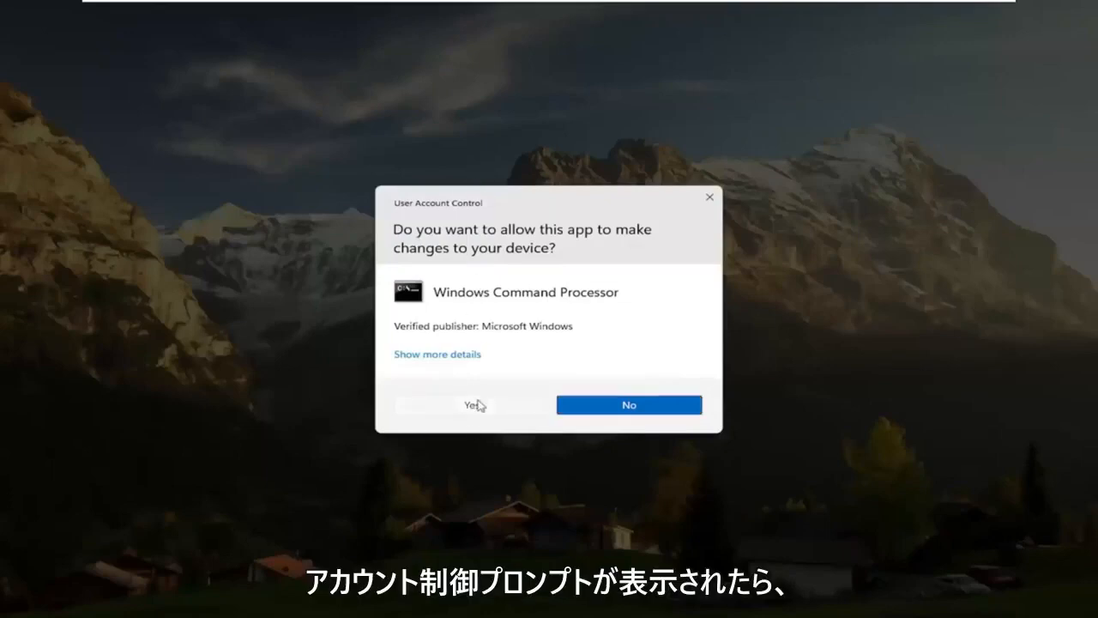
pyautogui.click(471, 404)
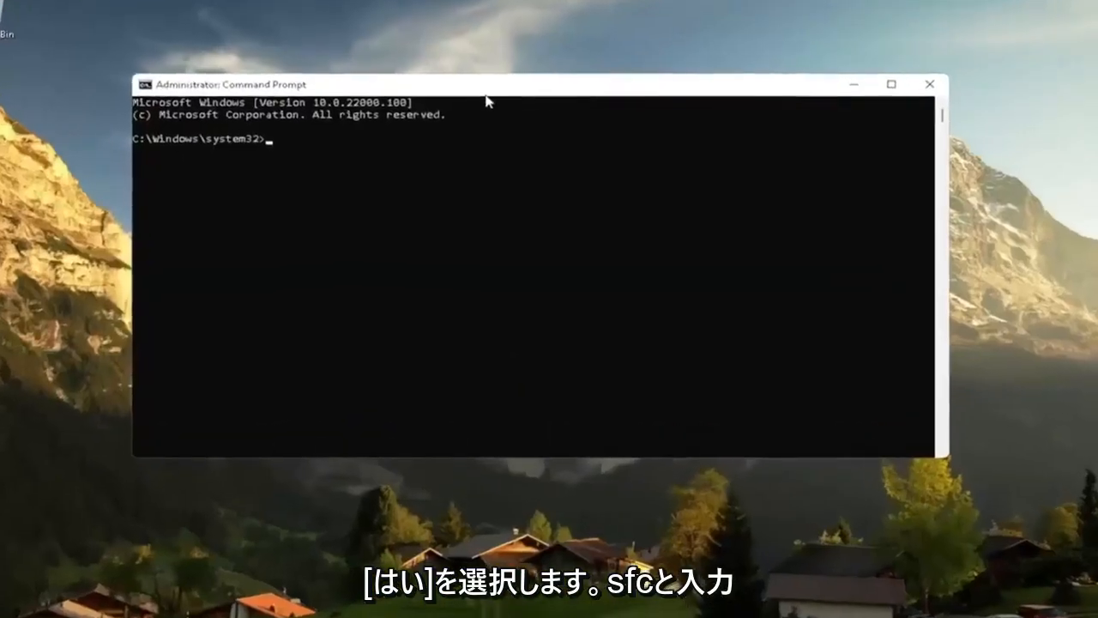
# Enter the command 'sfc /scannow' in the elevated Command Prompt
pyautogui.write('sfc /s')
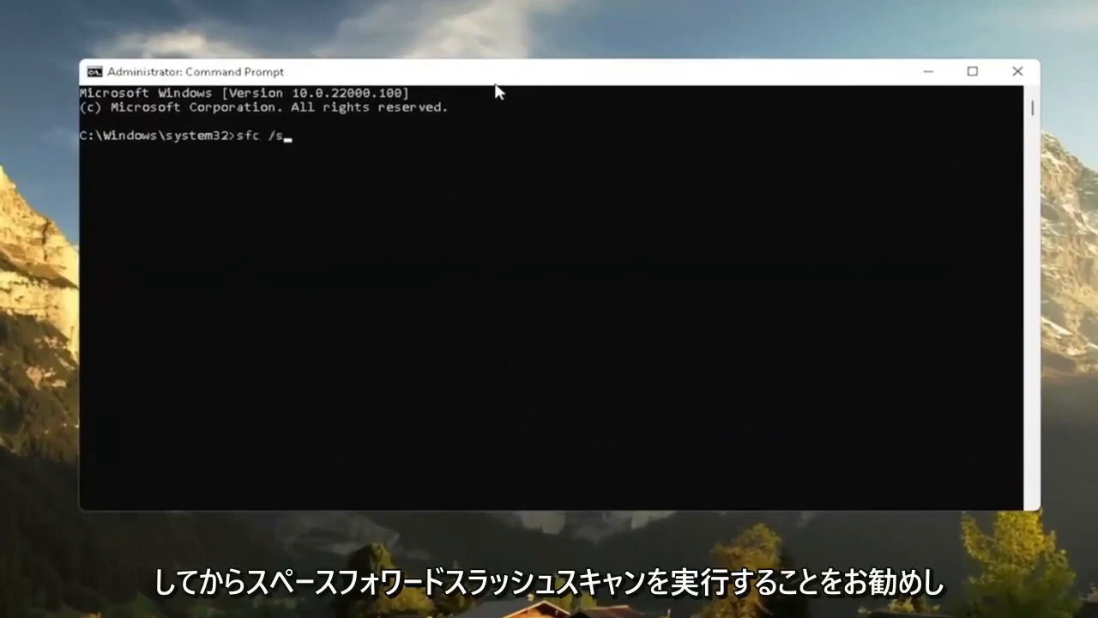
pyautogui.write('cannow')
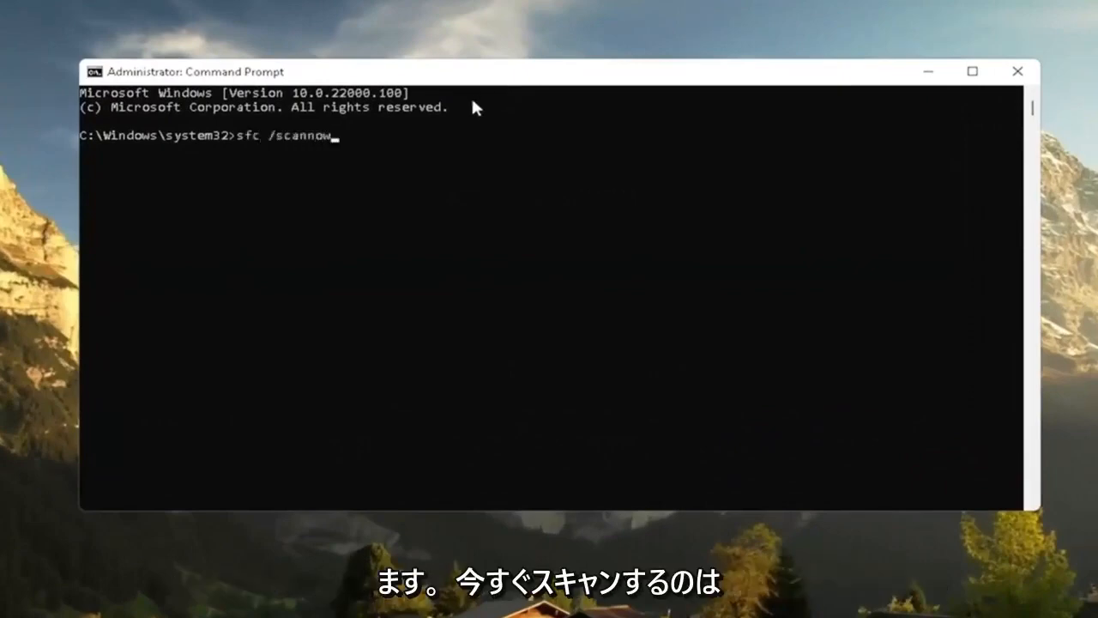
pyautogui.moveTo(250, 178)
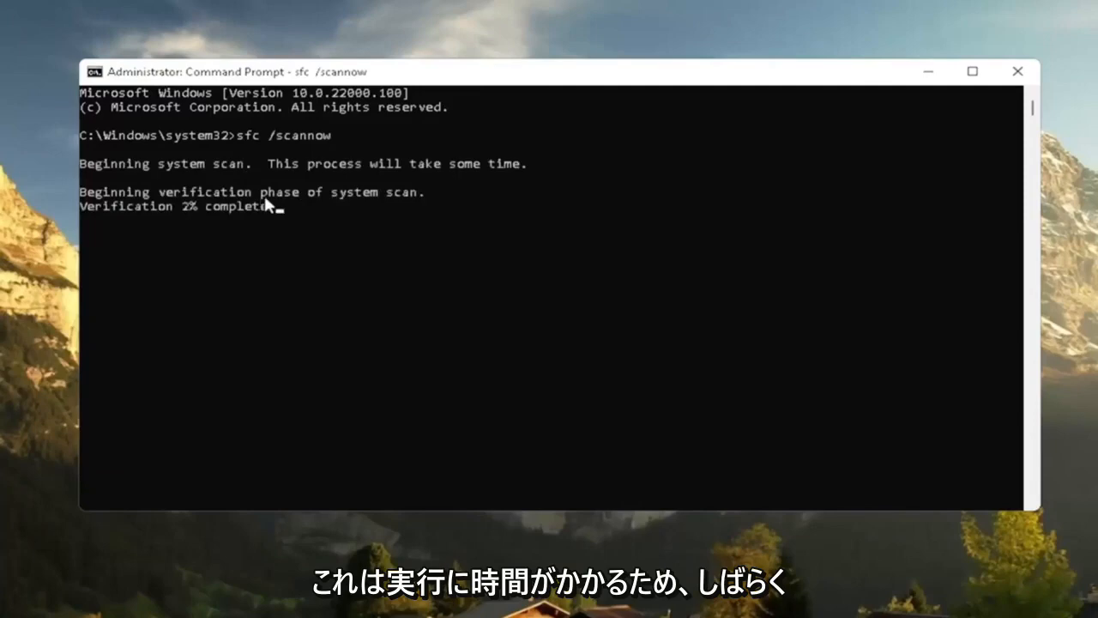
pyautogui.moveTo(313, 223)
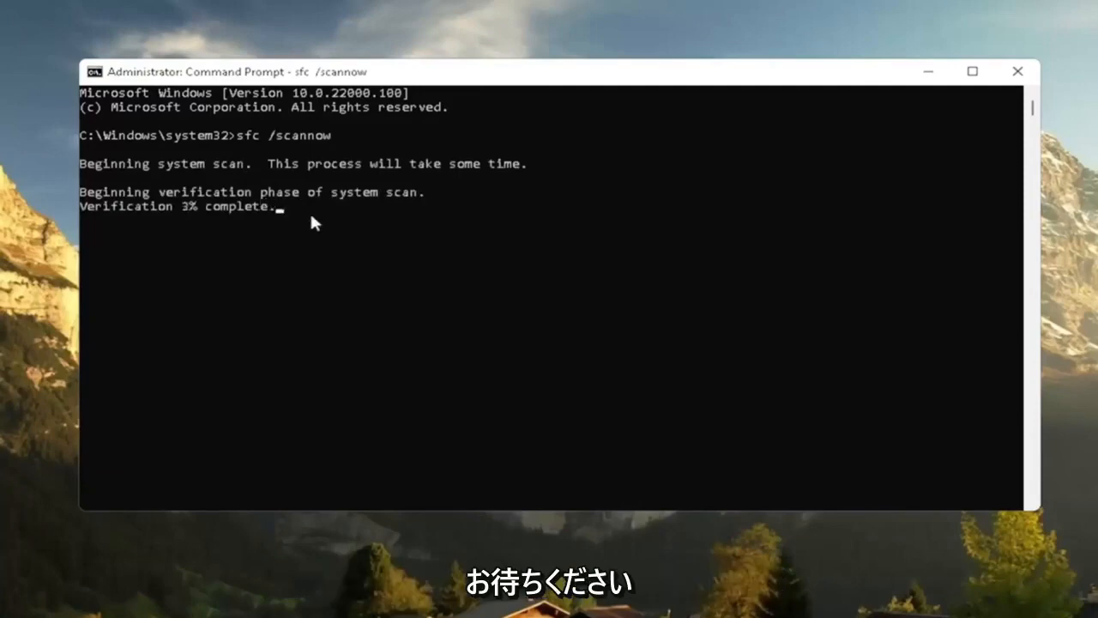